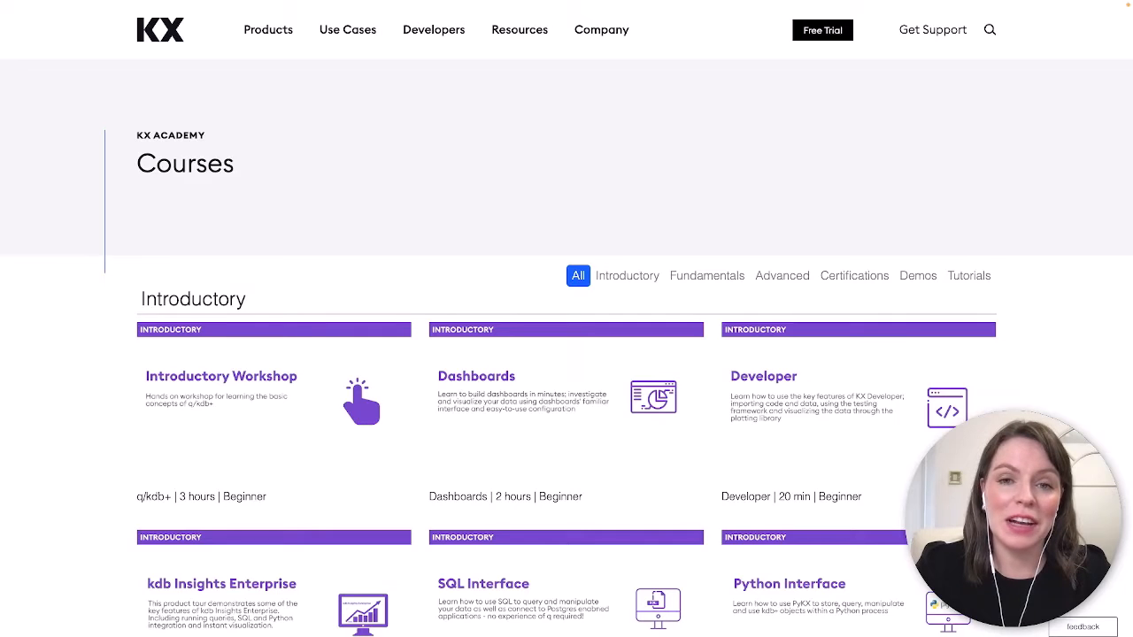
Step: Open the Introductory Workshop and sign in with the e-mail 'woodsm4'
text(kx)
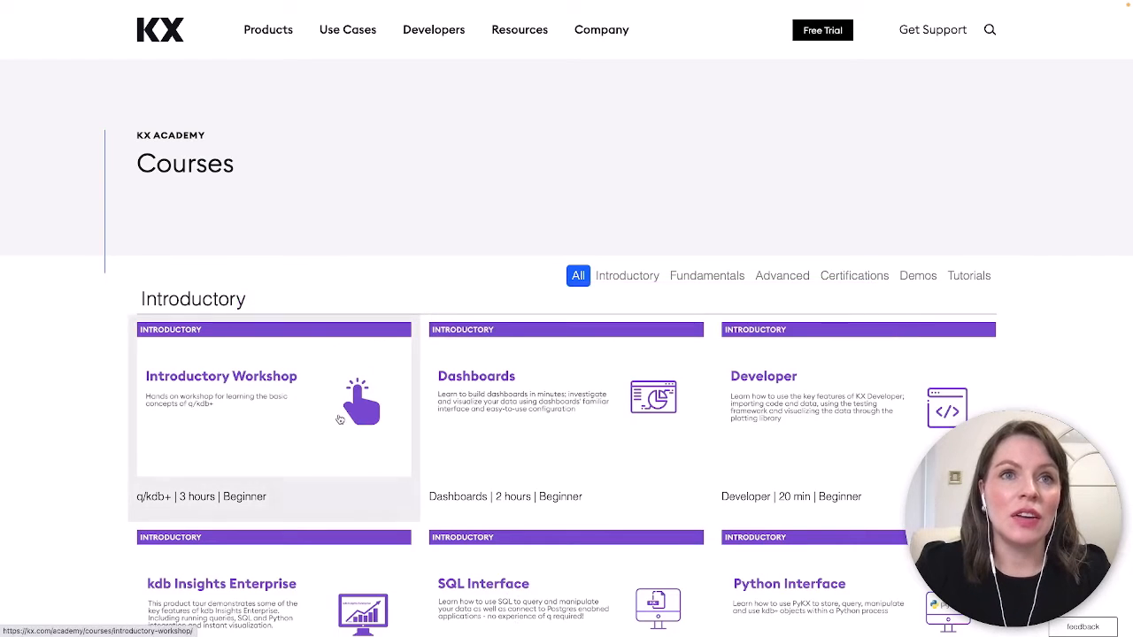
click(221, 375)
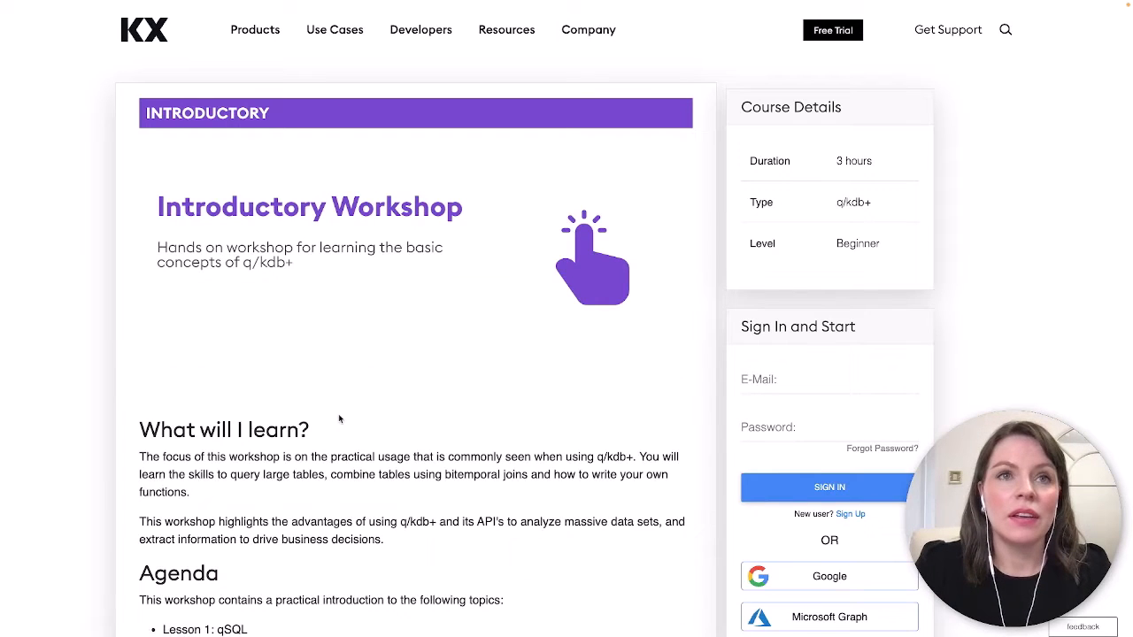
click(828, 379)
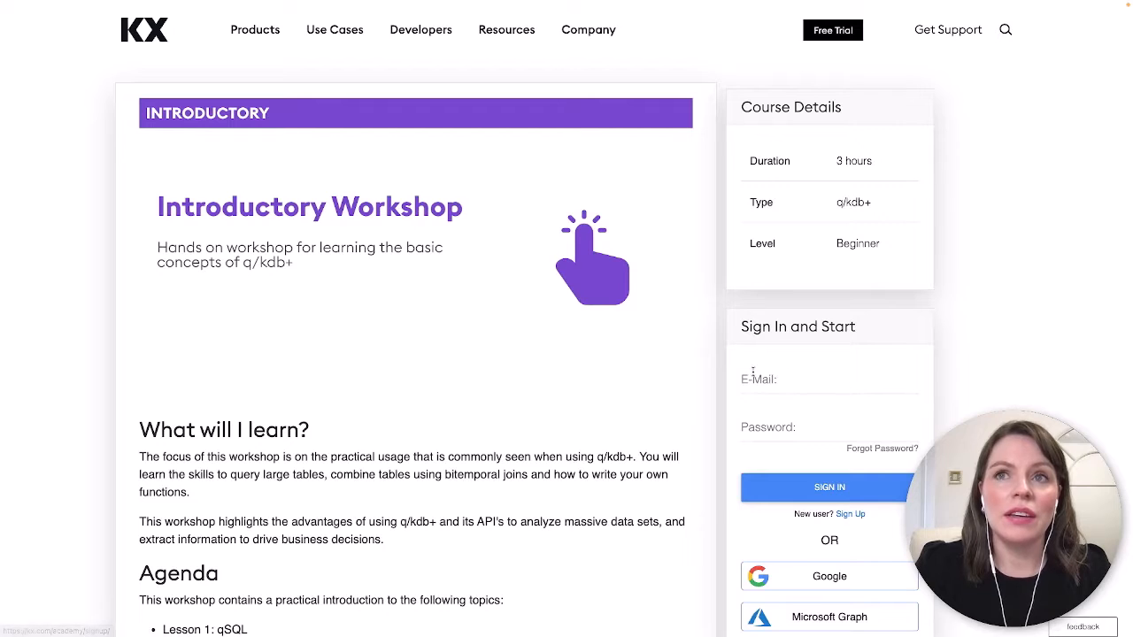
click(828, 379)
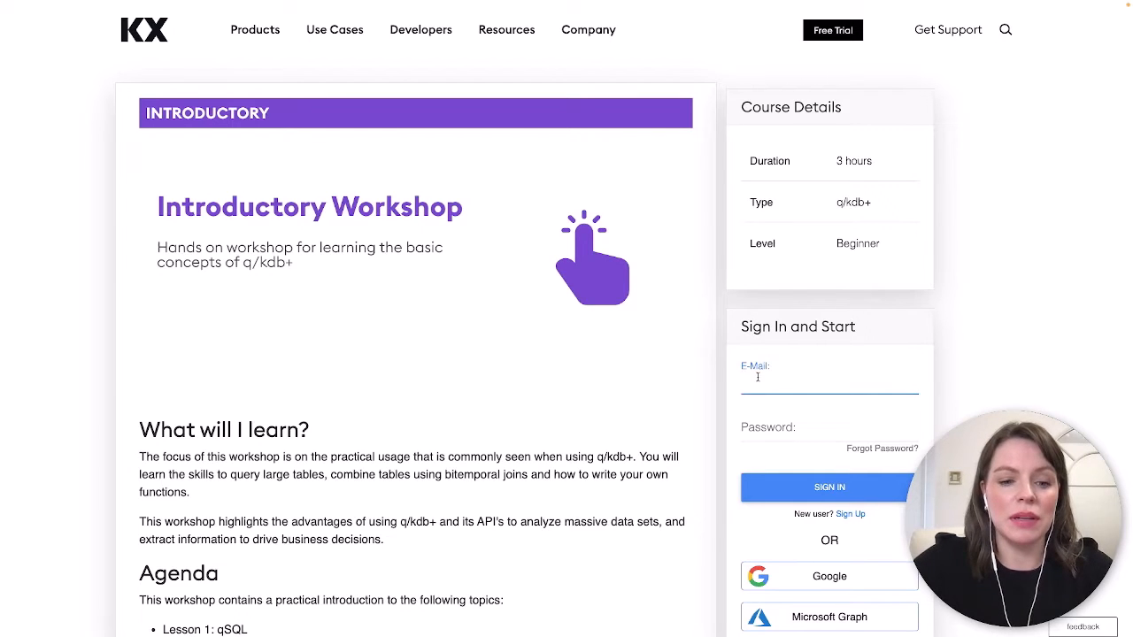
text(woodsm4)
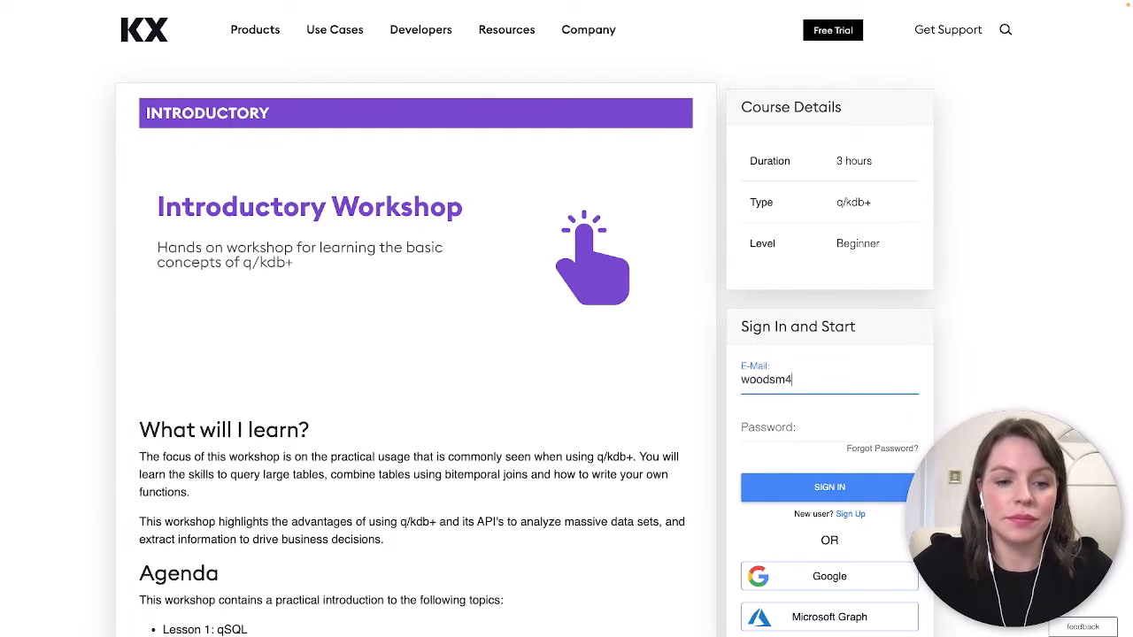
click(828, 487)
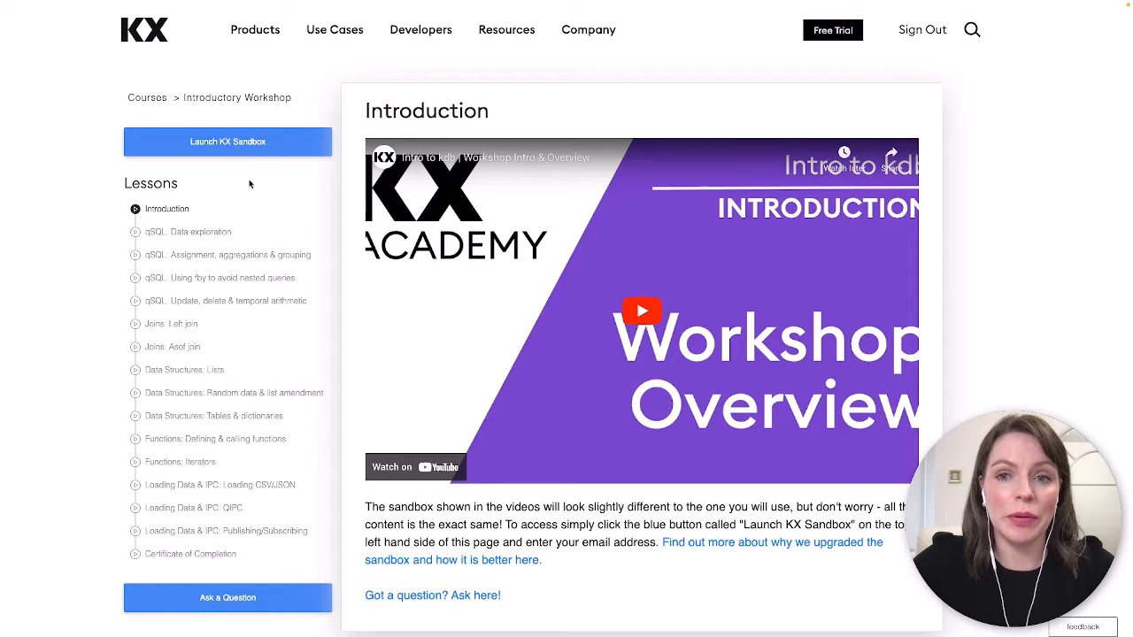
Step: Launch KX Sandbox, open the Session 1 qSQL notebook and run its setup cell to Ready
click(226, 142)
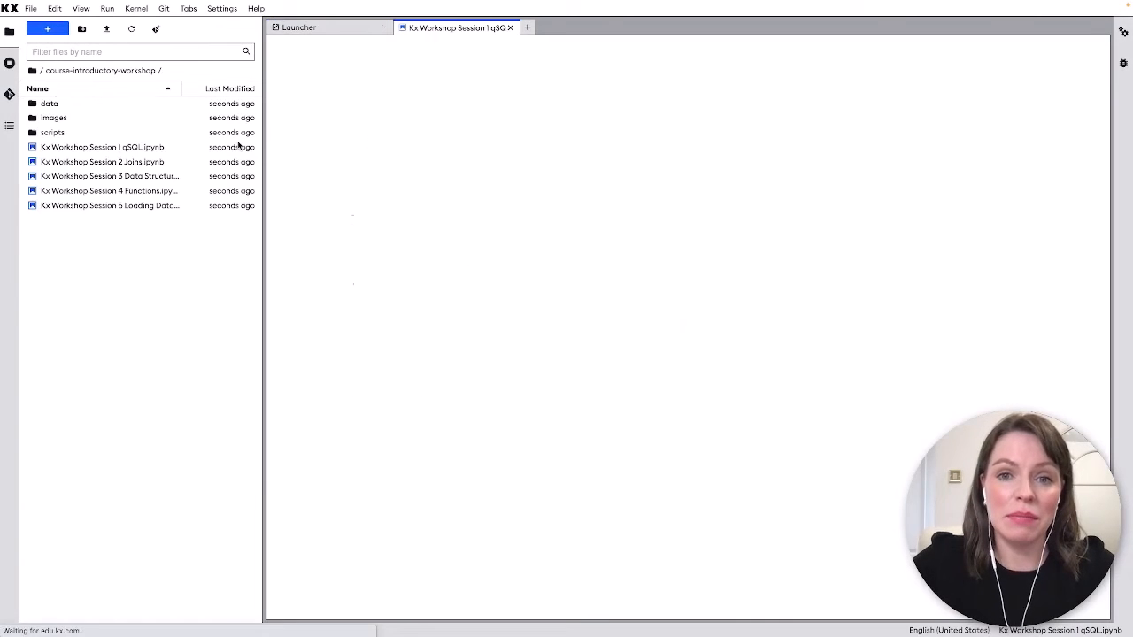
double_click(103, 147)
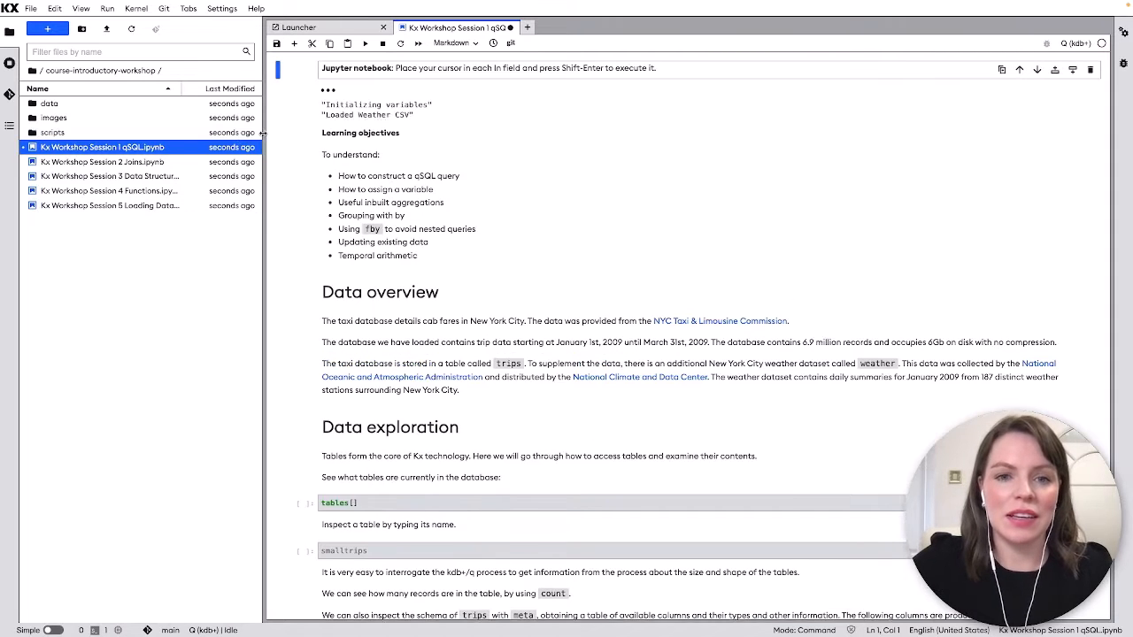
key(shift+enter)
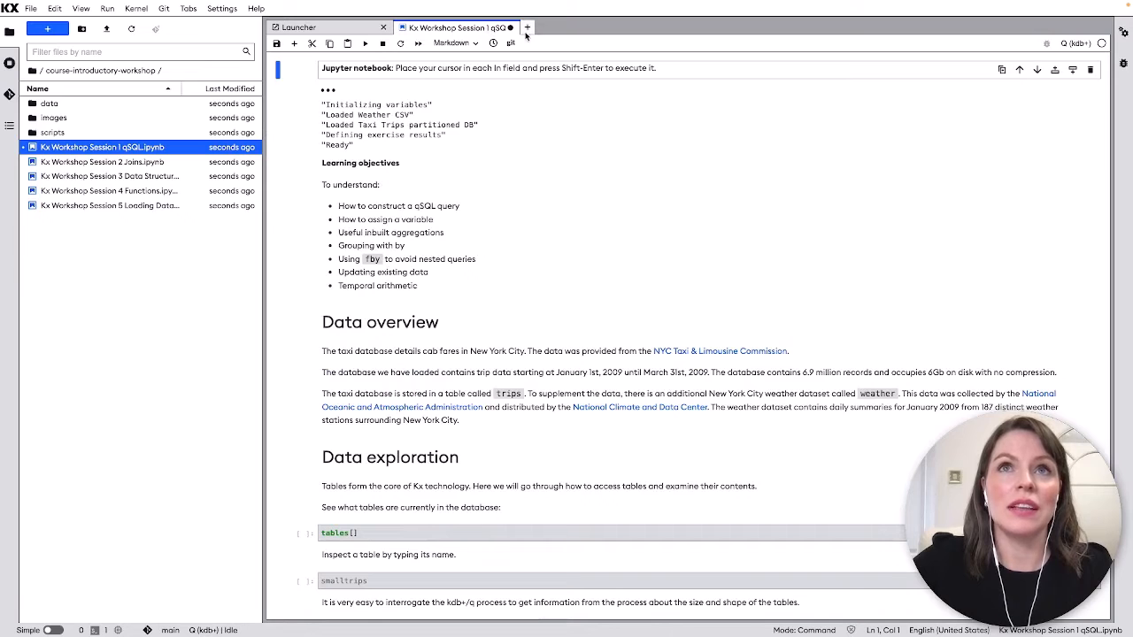
click(297, 28)
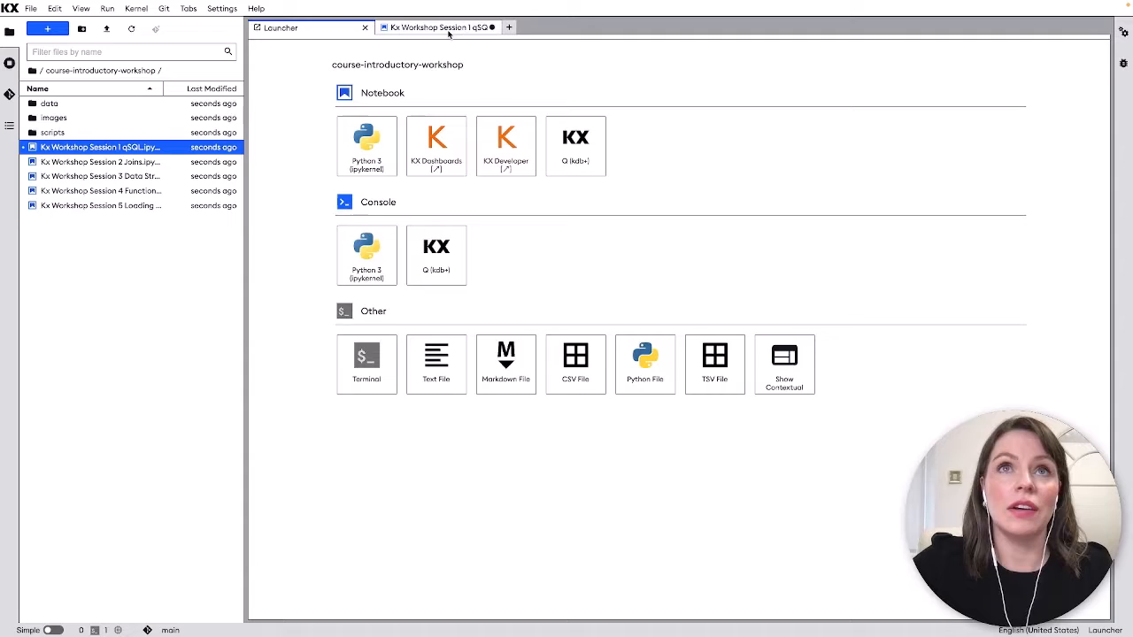
Step: Return from the launcher to the Kx Workshop Session 1 qSQL notebook tab
click(434, 28)
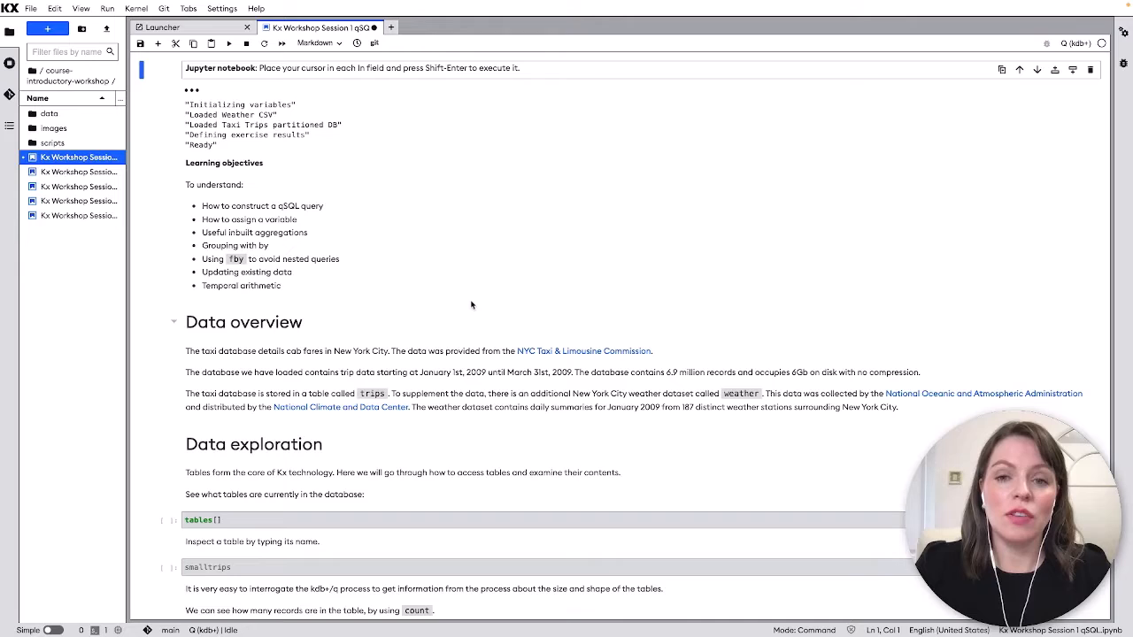
mouse_move(419, 284)
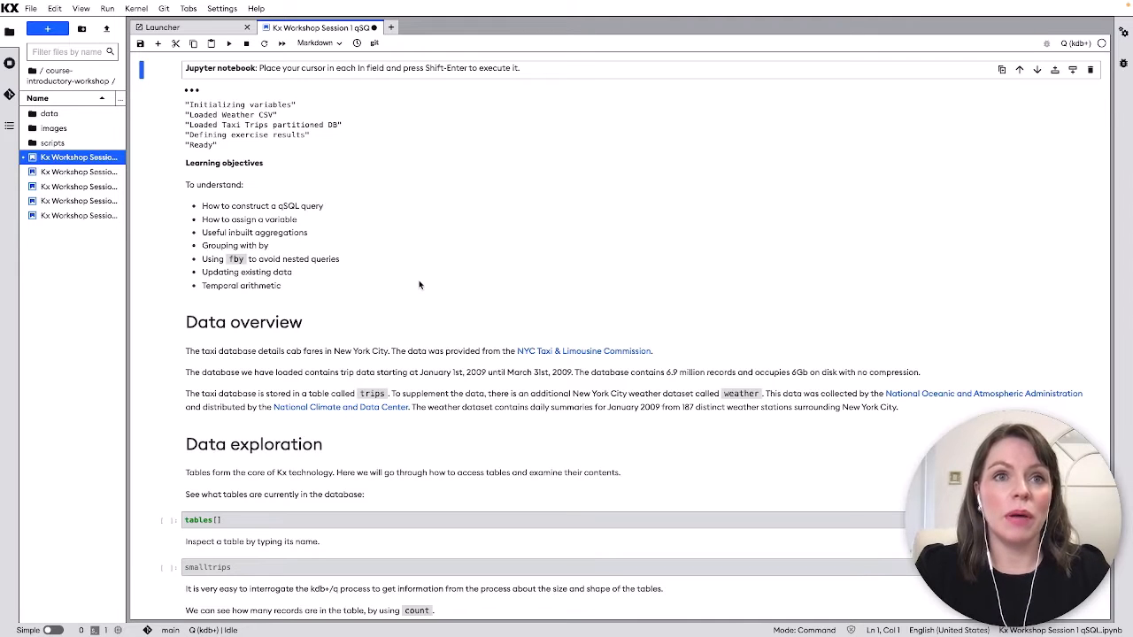
Step: Run the tables[] and smalltrips cells, listing smalltrips, trips, weather and trip rows
scroll(down, 3)
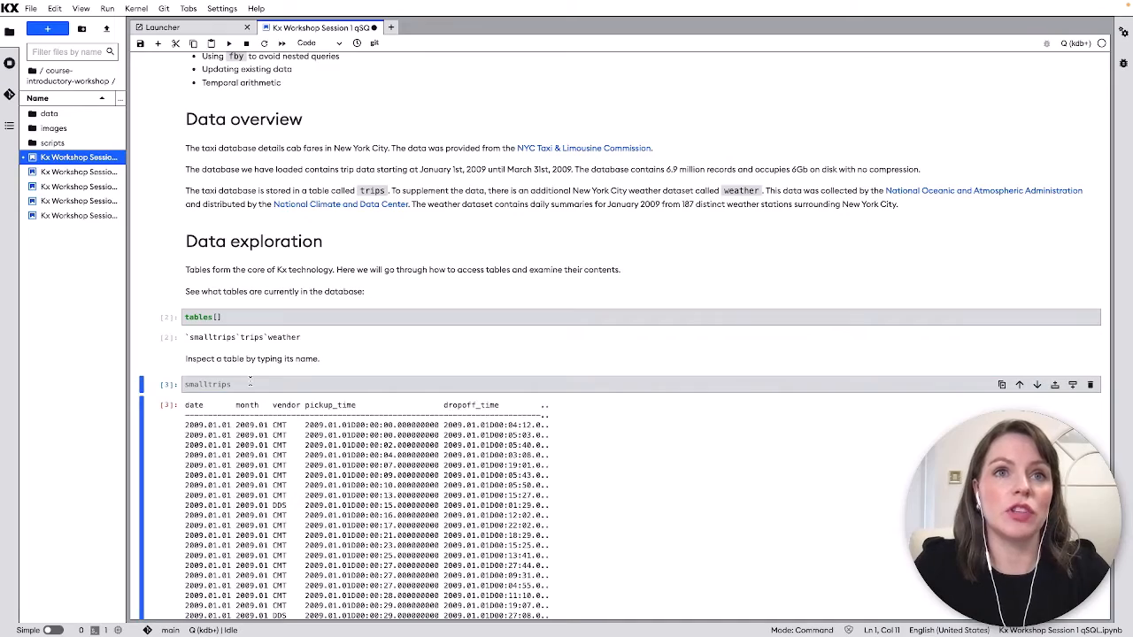
scroll(down, 3)
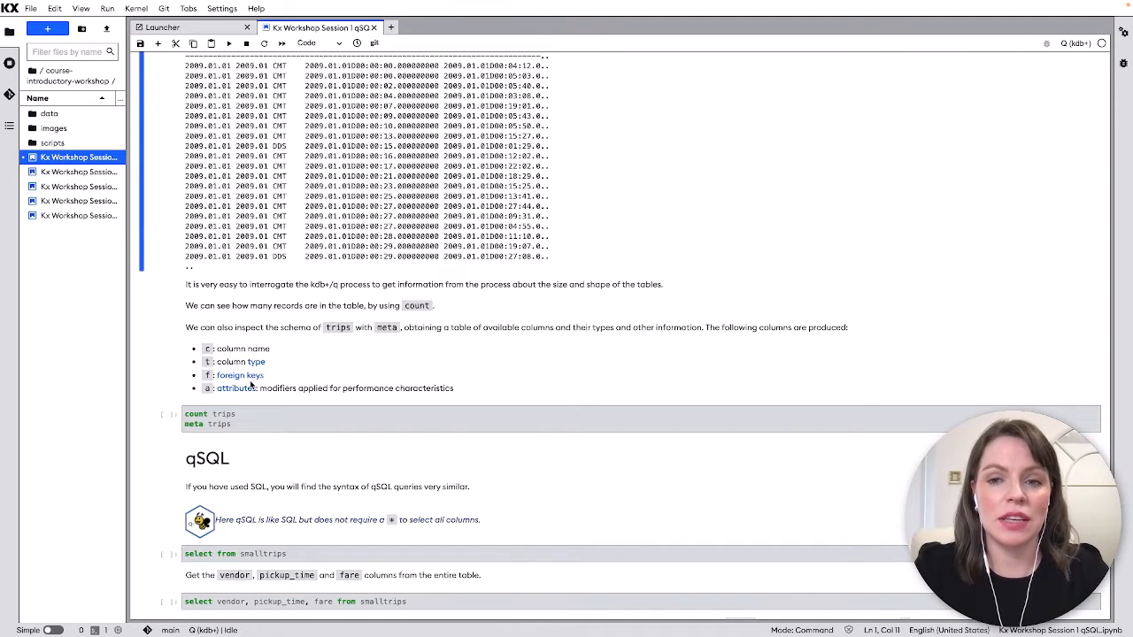
Step: Run the count trips / meta trips cell, giving 41,550,590 records and the column schema
click(252, 425)
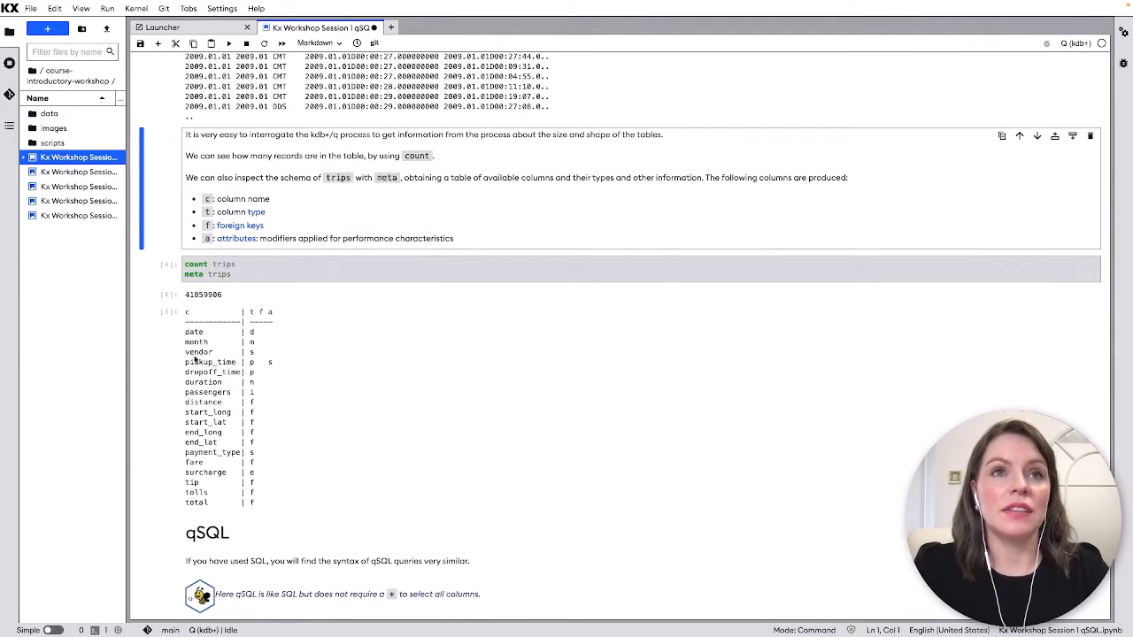
Step: Run the select vendor, pickup_time, fare from smalltrips query and view its result rows
scroll(down, 3)
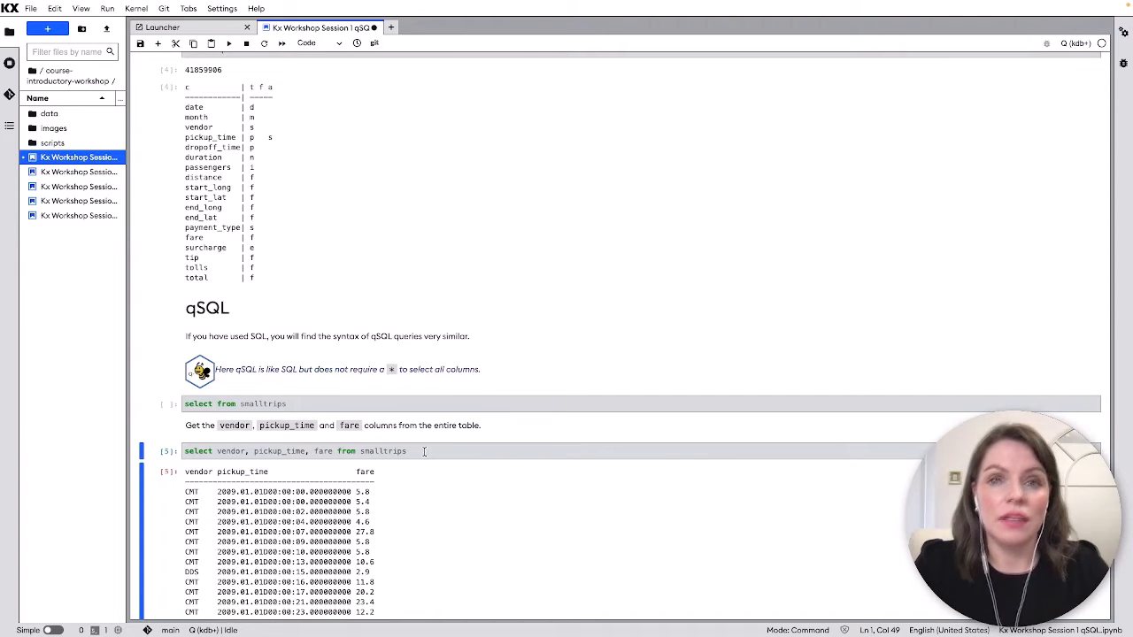
scroll(down, 3)
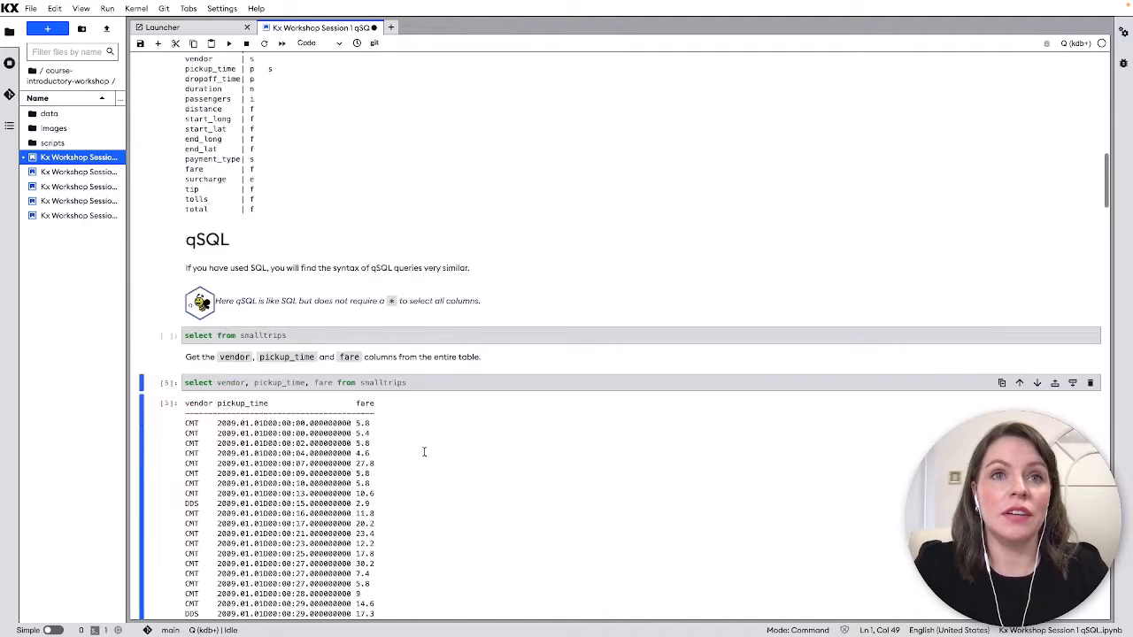
scroll(down, 3)
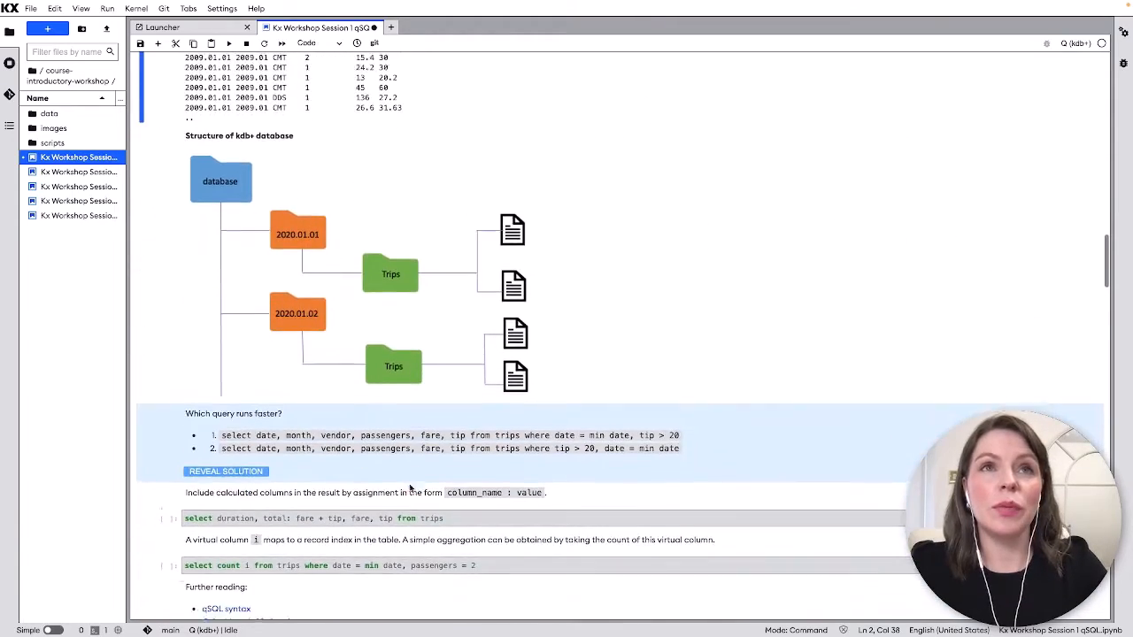
Step: Scroll to the kdb+ database structure diagram and the 'Which query runs faster?' exercise
scroll(down, 3)
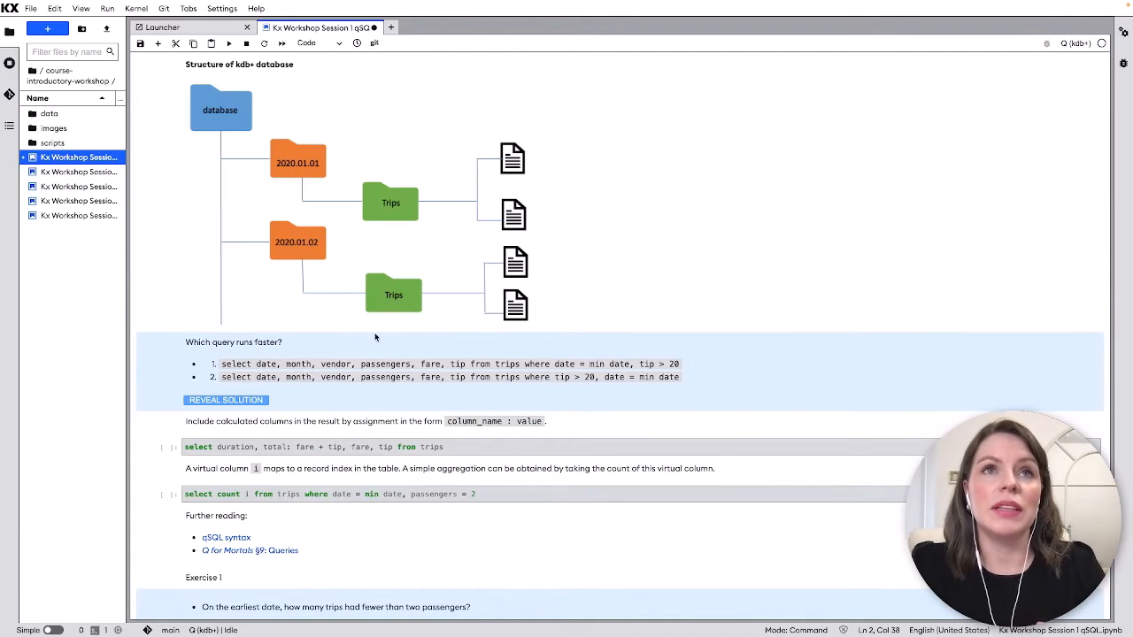
mouse_move(359, 181)
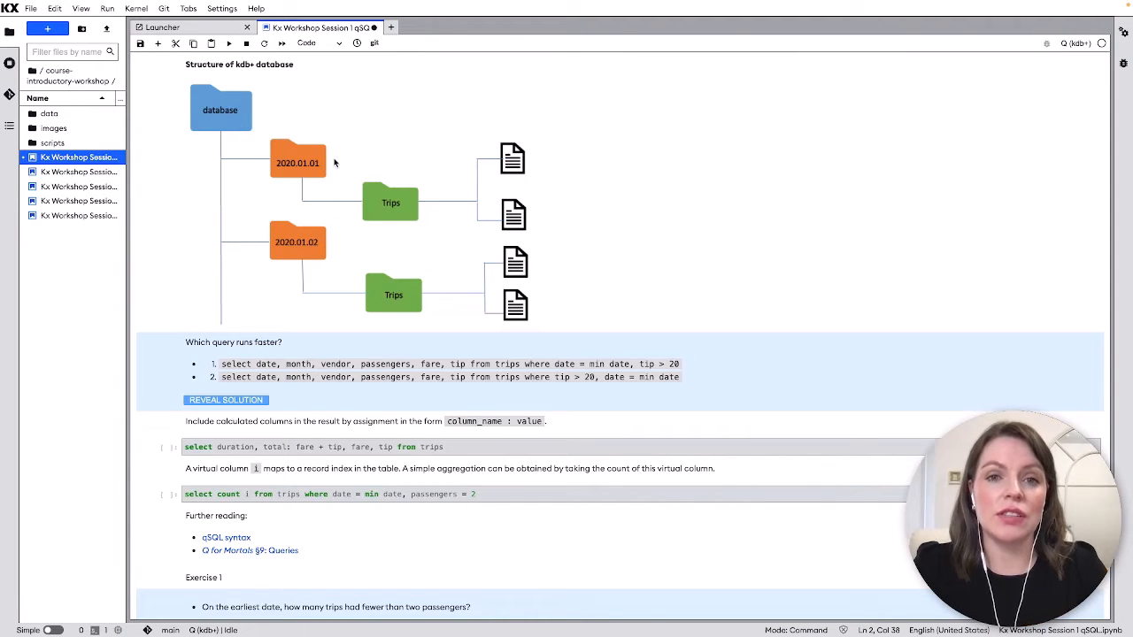
mouse_move(428, 195)
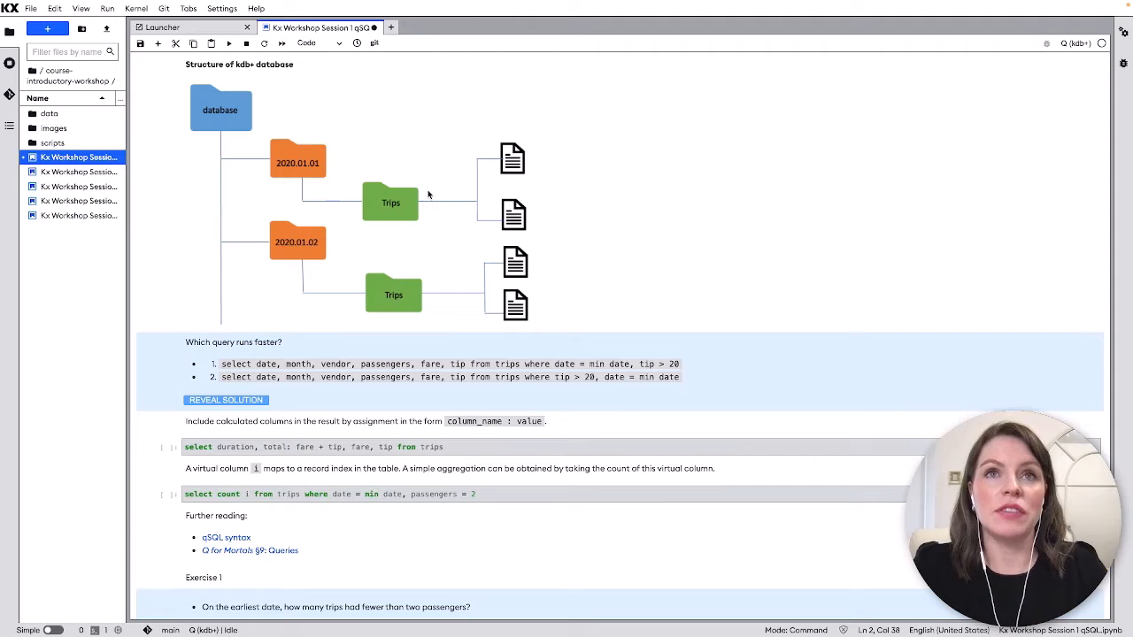
mouse_move(495, 198)
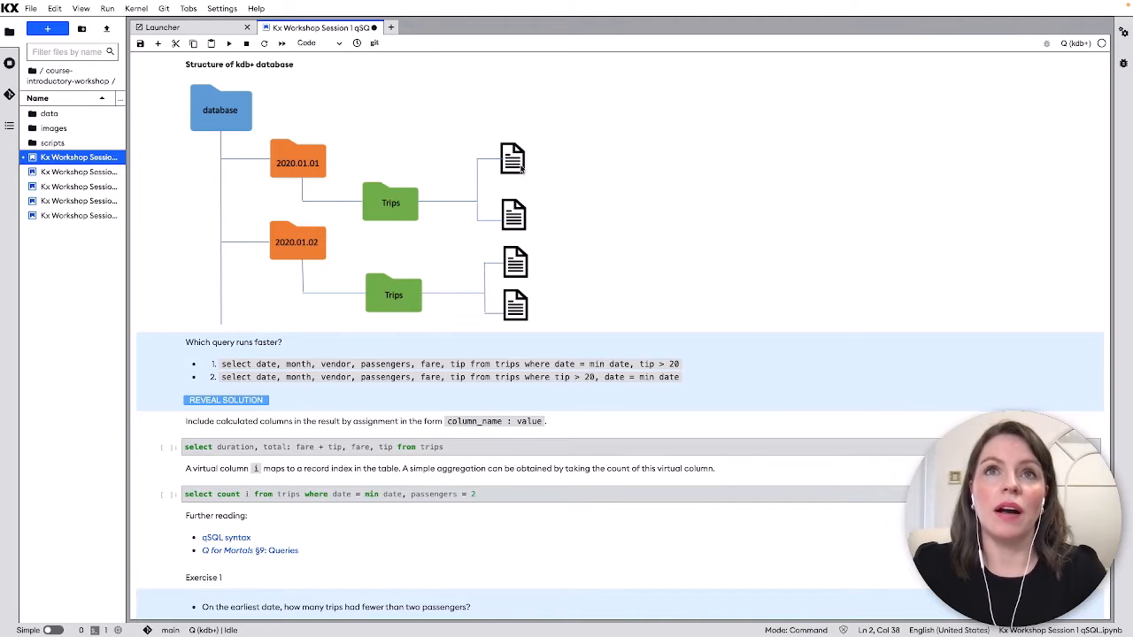
mouse_move(375, 191)
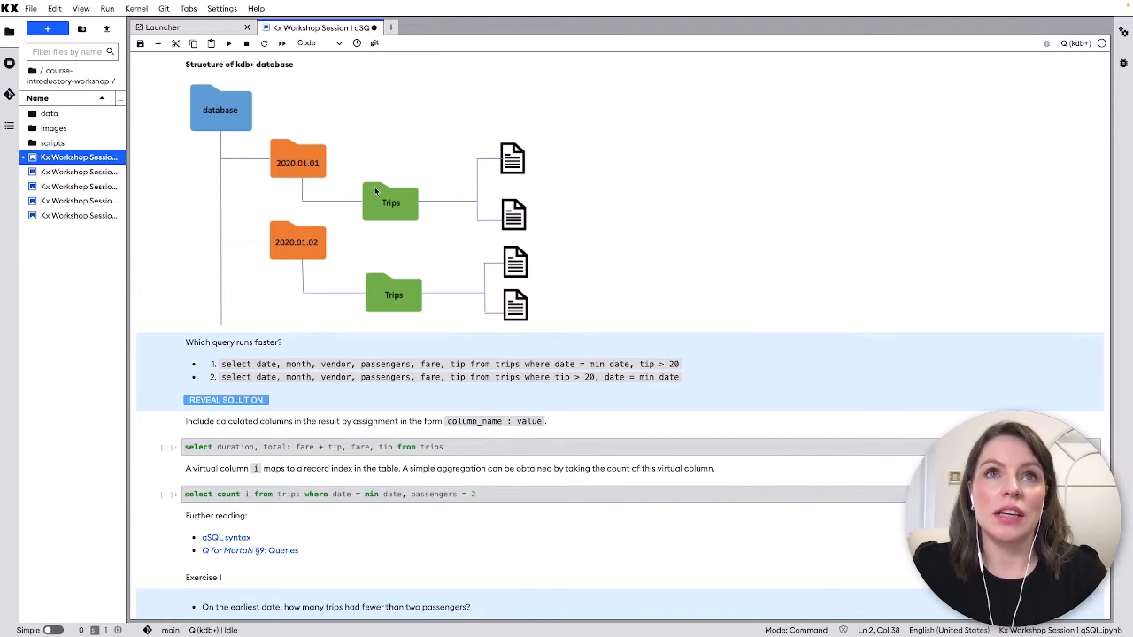
mouse_move(297, 173)
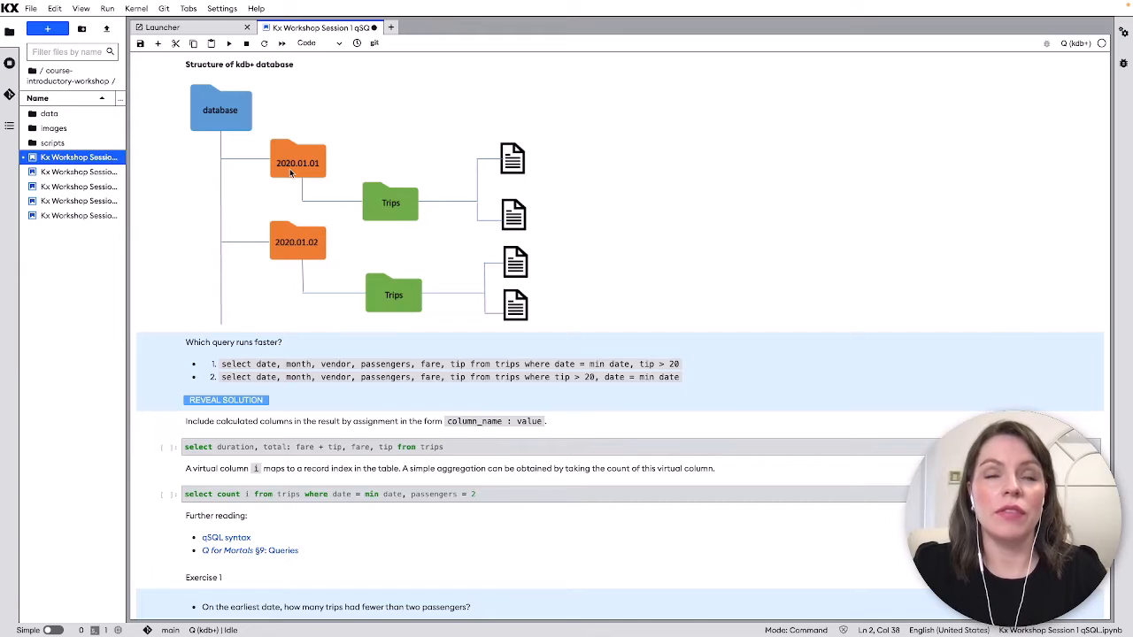
Step: Reveal the faster-query solution and run its \t timing cell, returning 32 ms versus 13674 ms
click(226, 400)
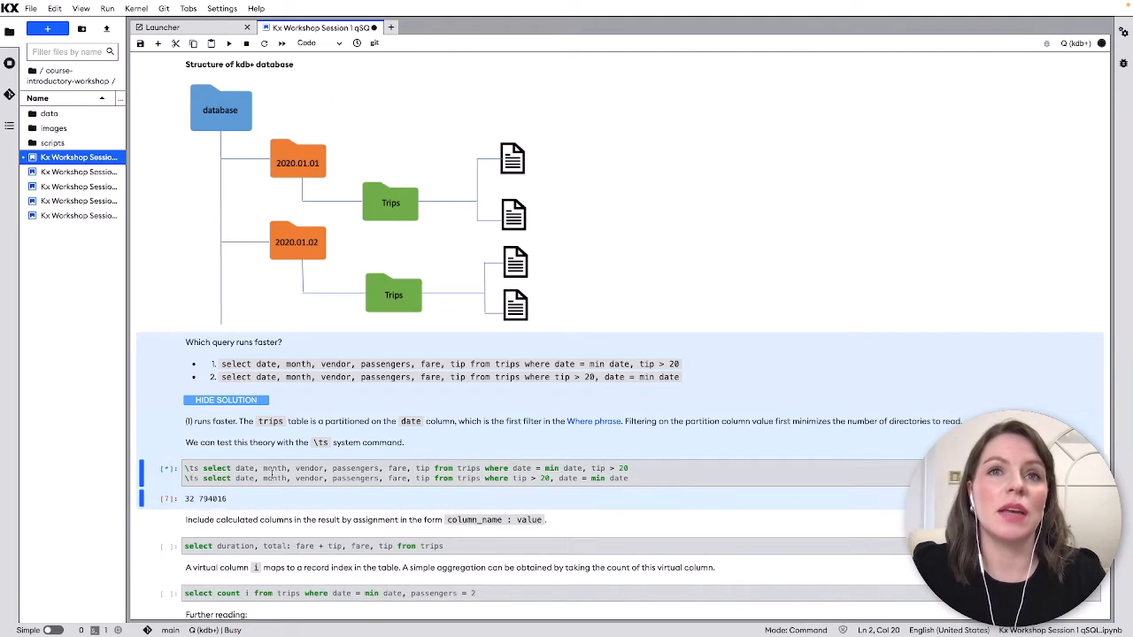
scroll(down, 3)
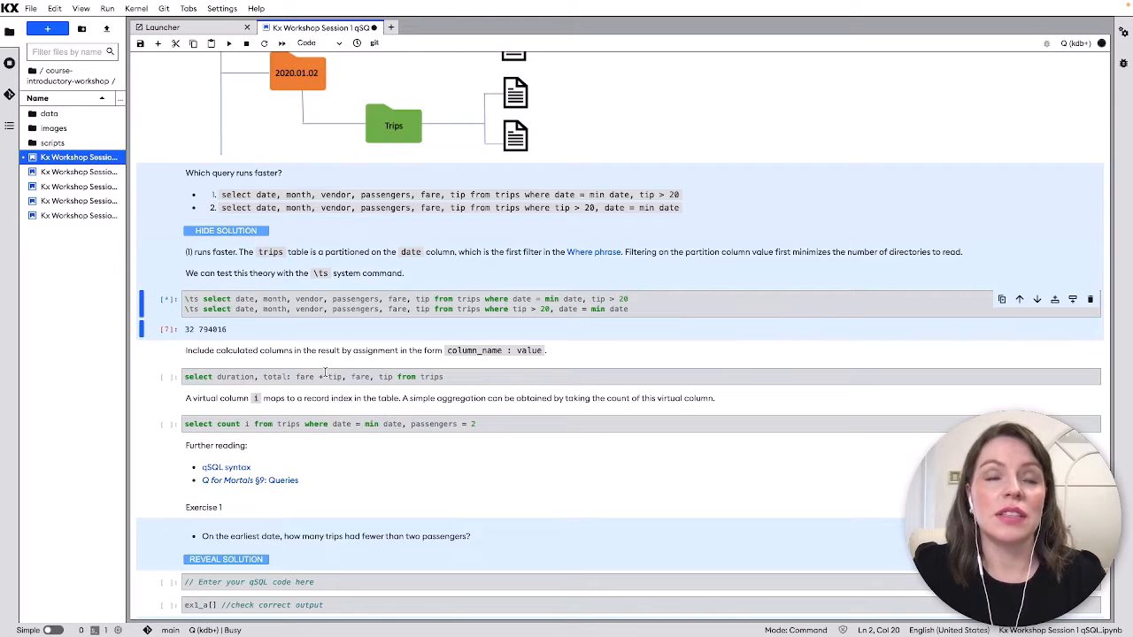
scroll(down, 3)
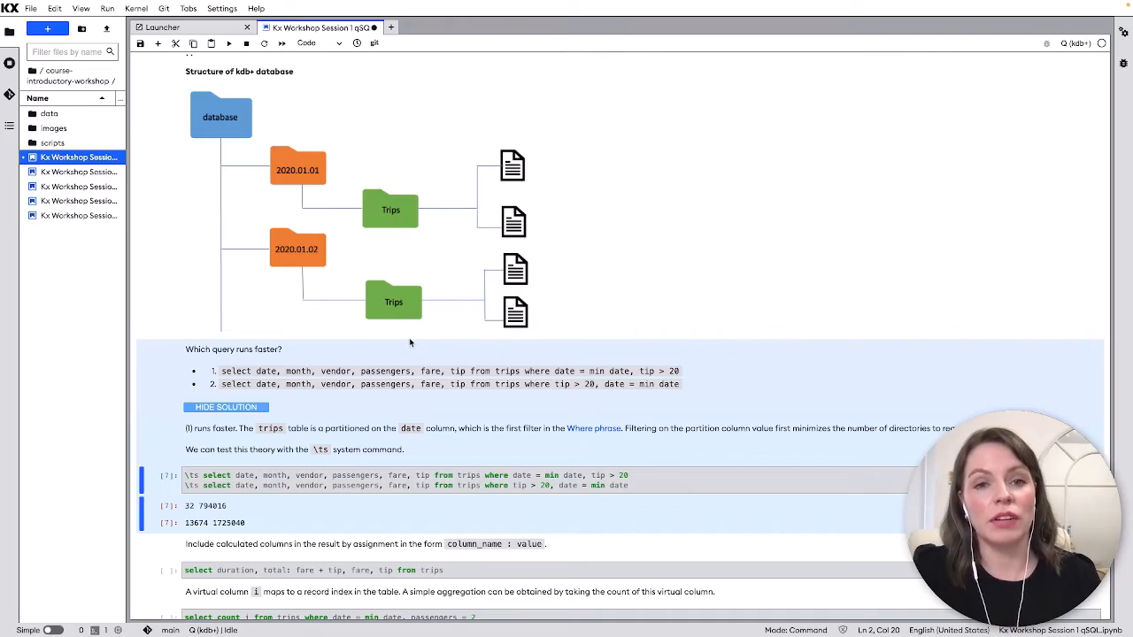
Step: Scroll past Exercises 1–4, Assignment and Aggregations to the Grouping with by section
scroll(down, 3)
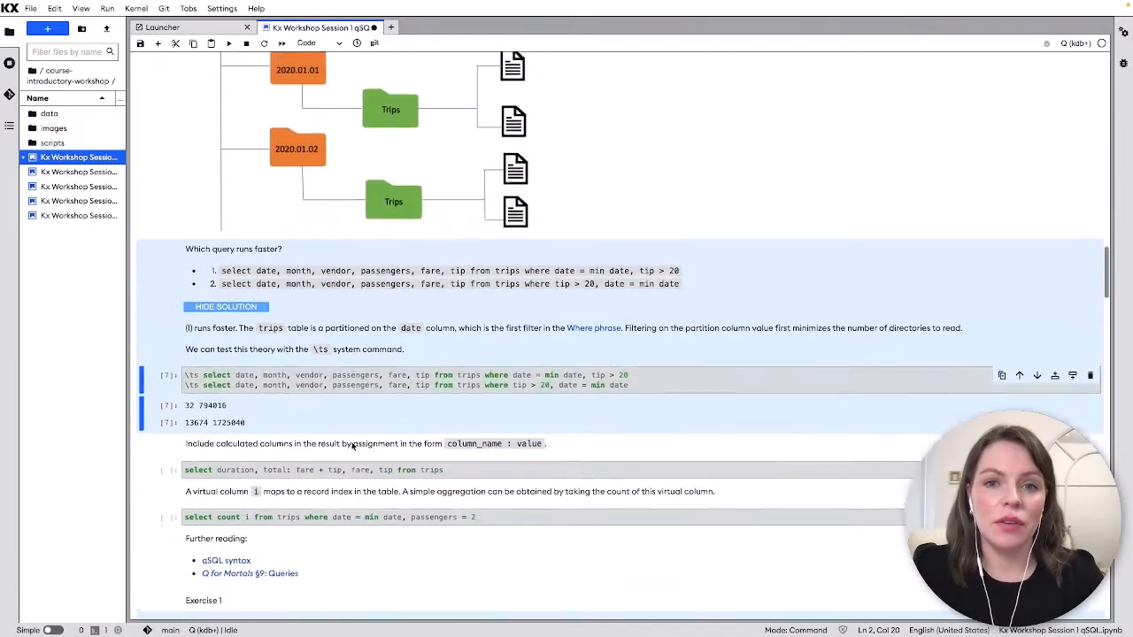
scroll(down, 3)
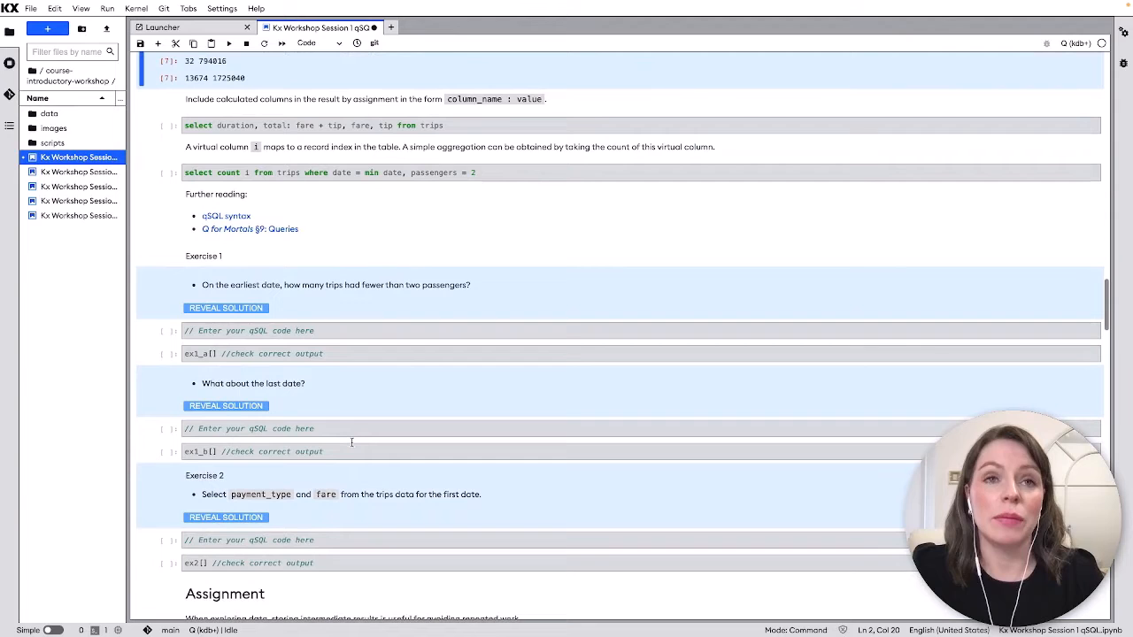
scroll(down, 3)
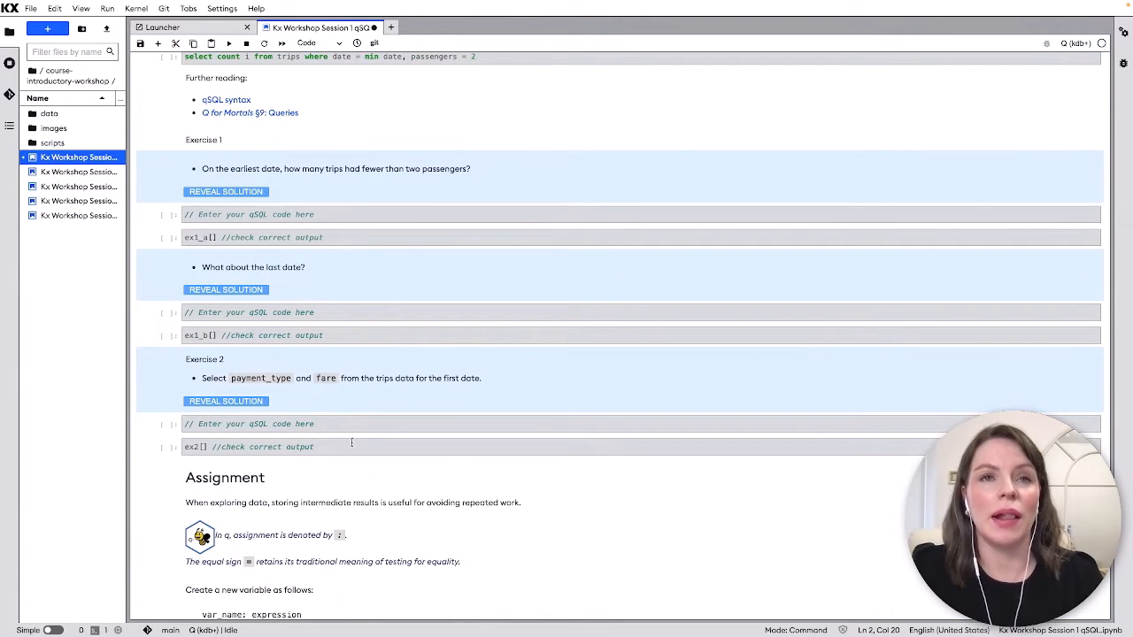
scroll(down, 3)
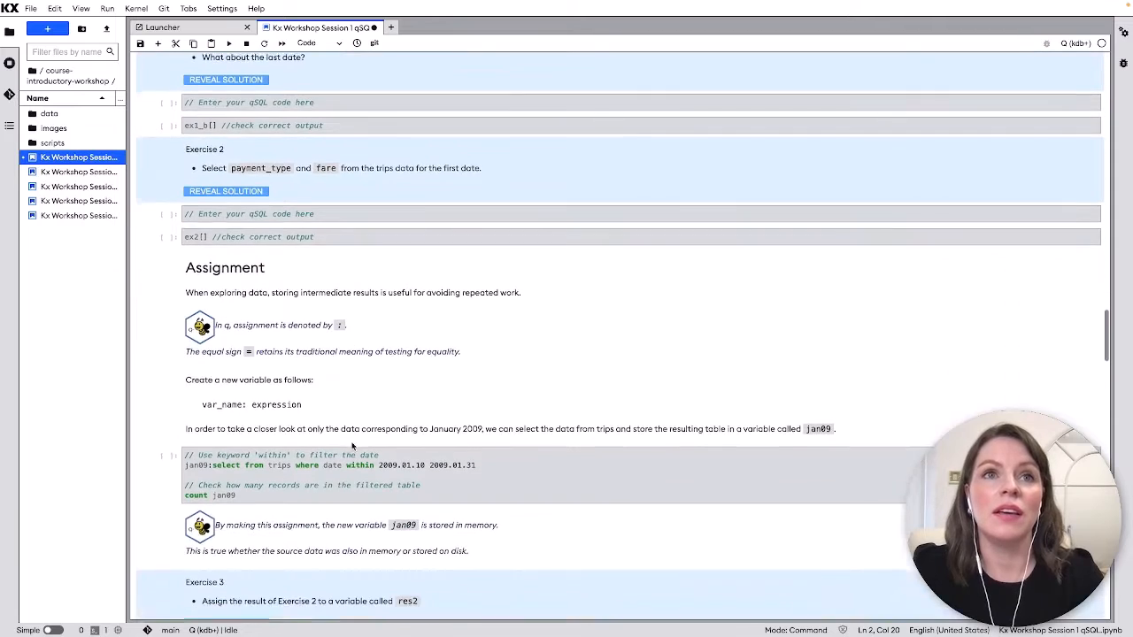
scroll(down, 3)
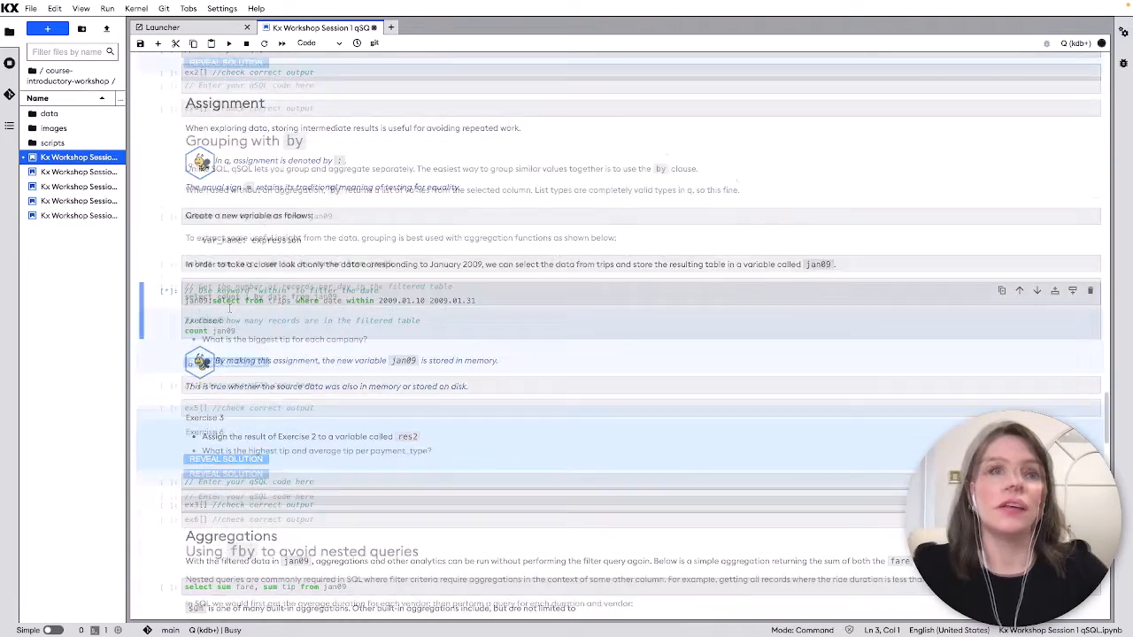
scroll(down, 3)
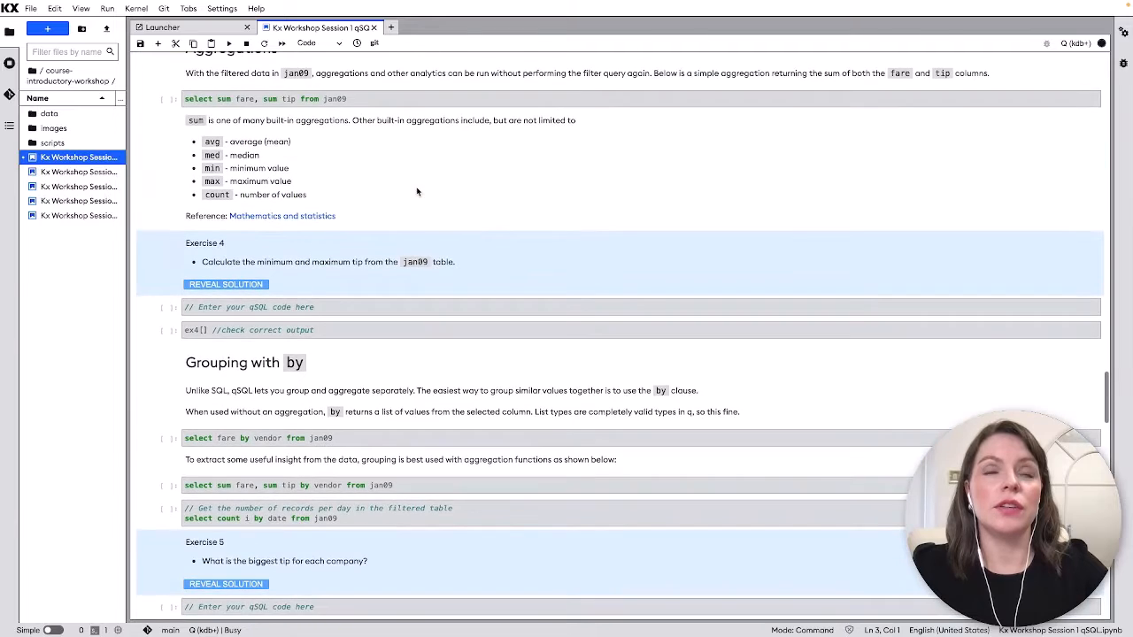
scroll(down, 3)
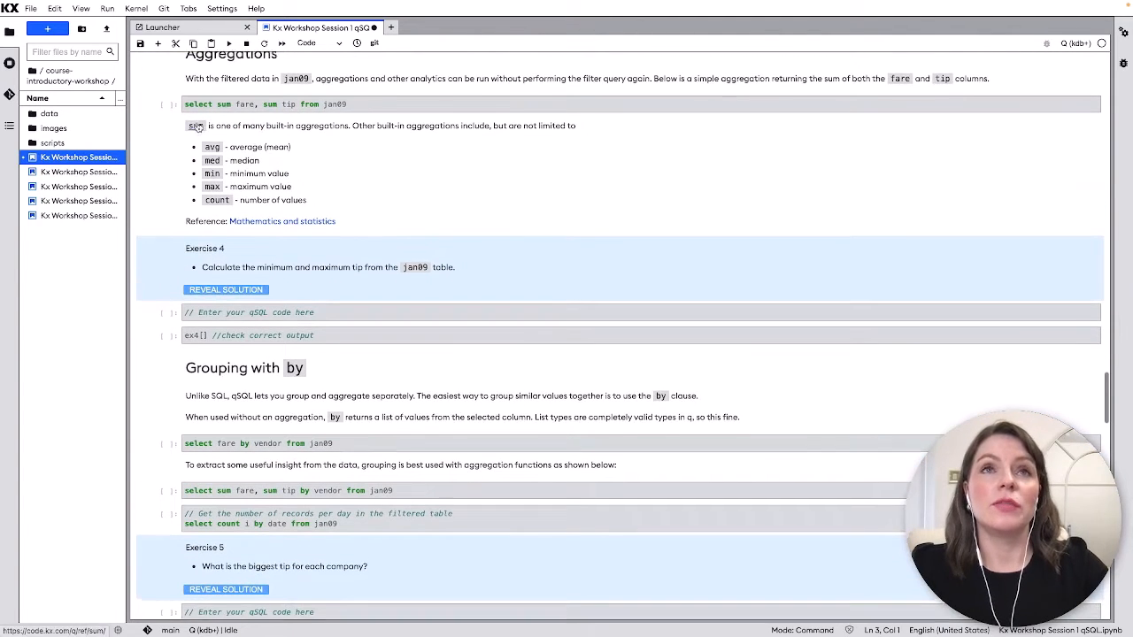
scroll(down, 3)
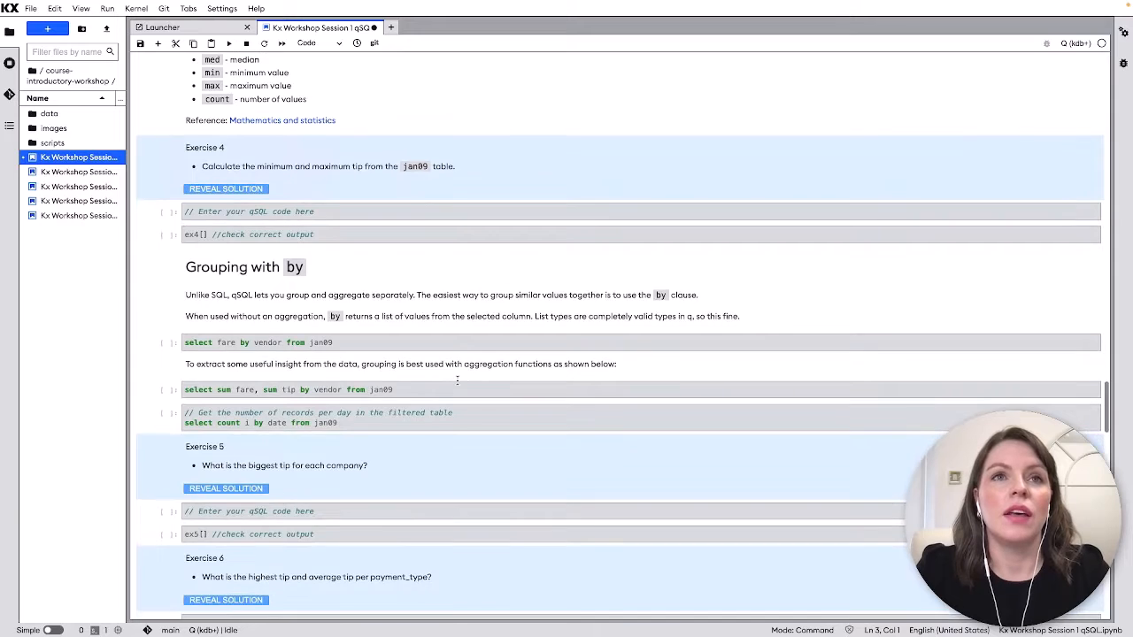
scroll(down, 3)
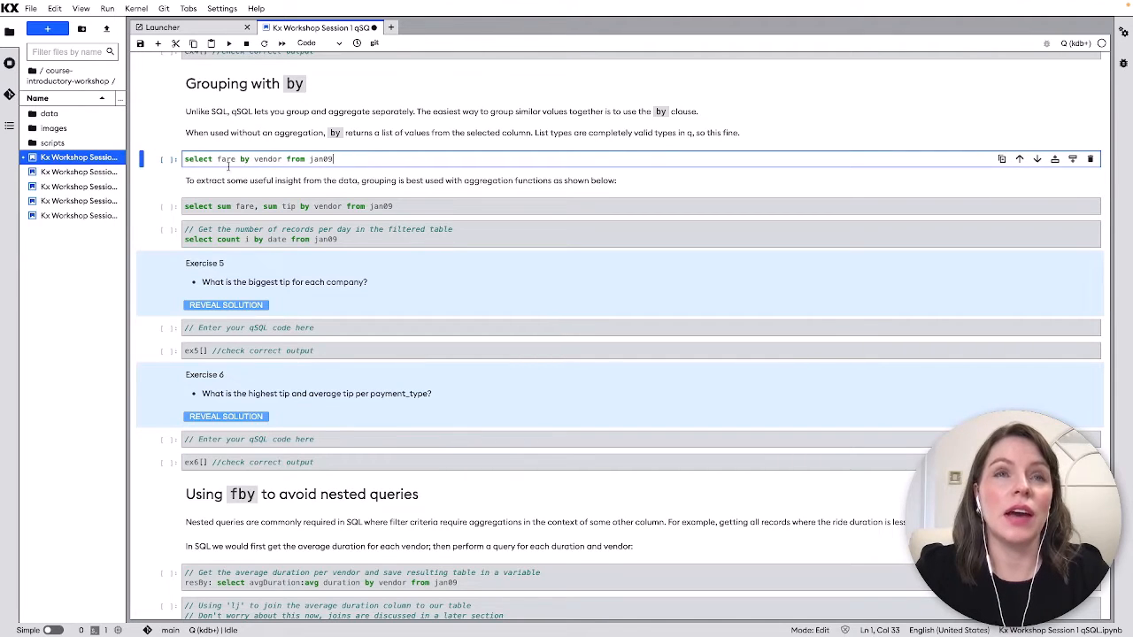
Step: Run the fare-by-vendor and sum fare, sum tip by vendor queries for CMT, DDS and VTS
click(209, 159)
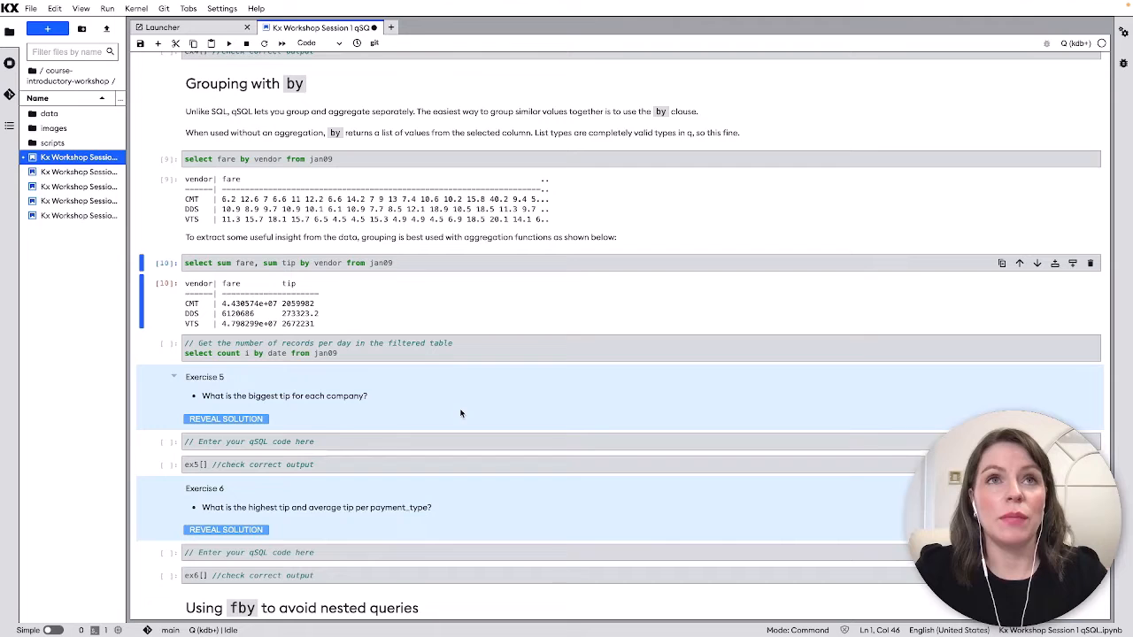
scroll(down, 3)
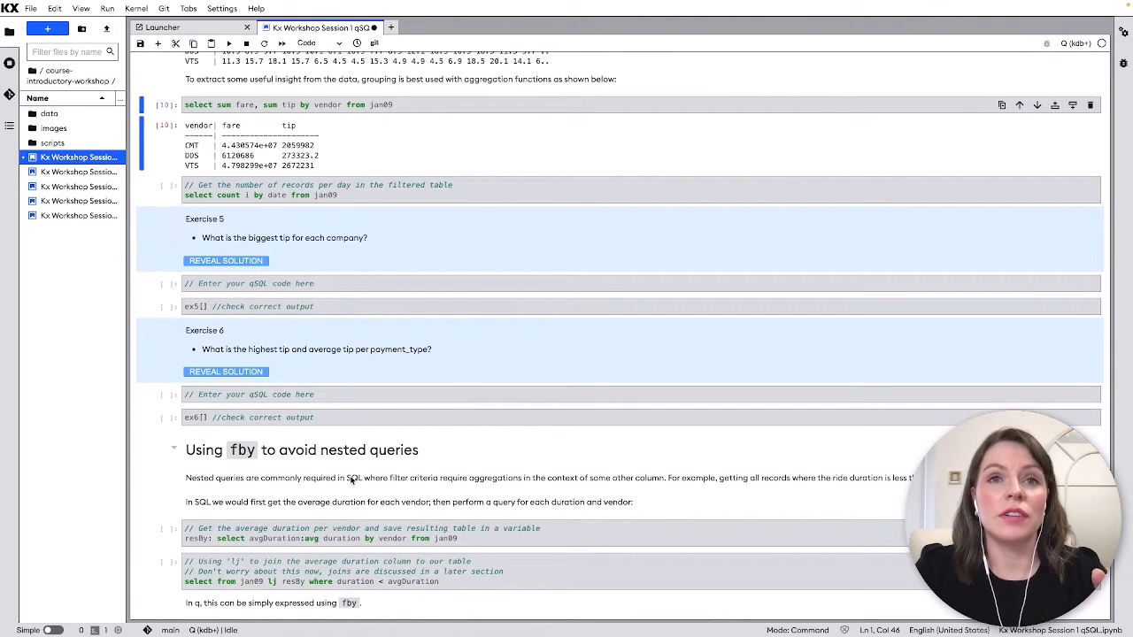
scroll(down, 3)
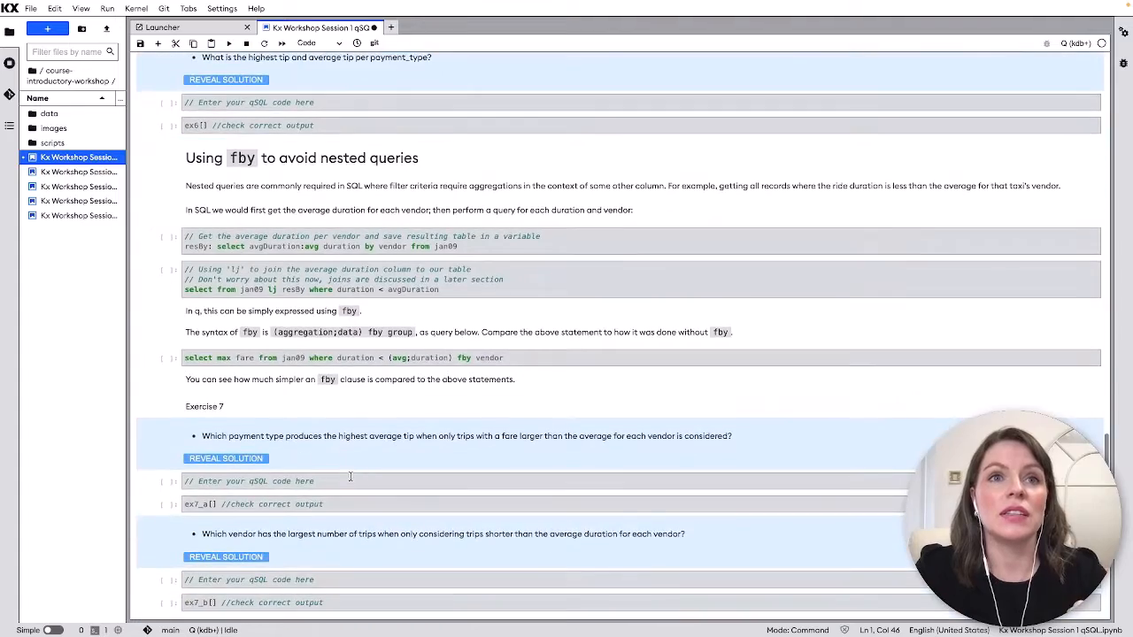
scroll(down, 3)
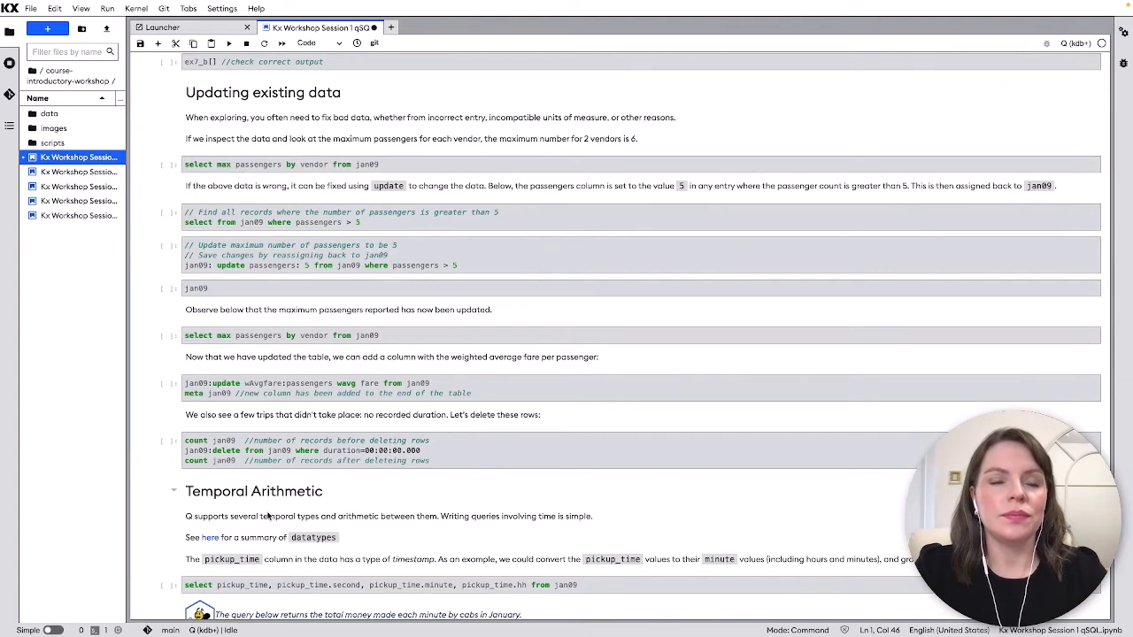
Step: Scroll through the Updating existing data section to Temporal Arithmetic and Exercise 8
scroll(down, 3)
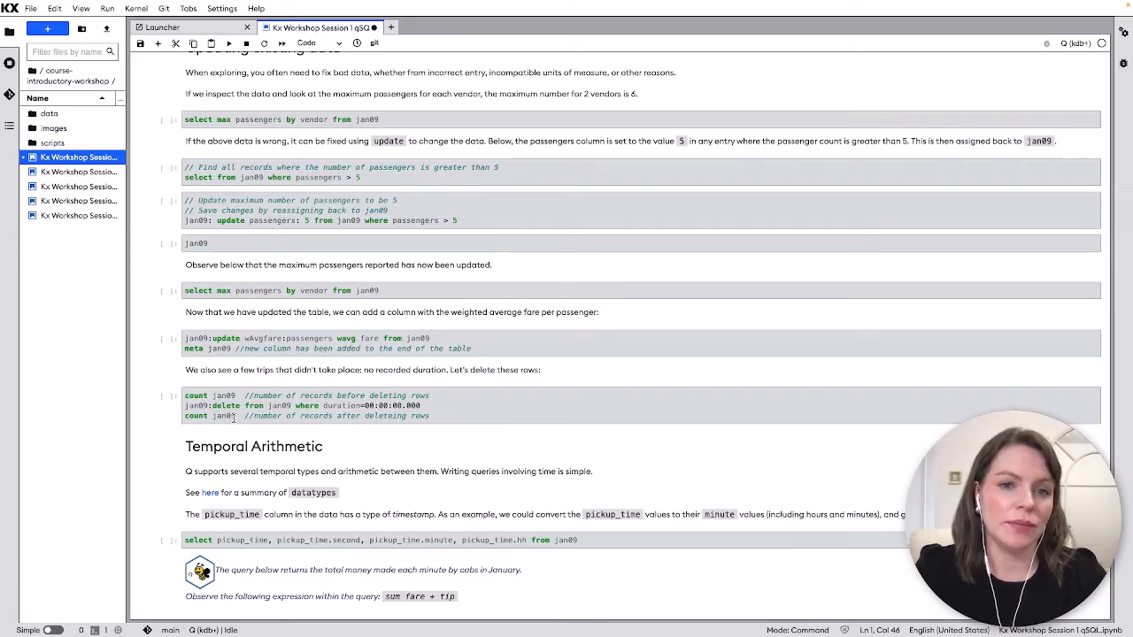
scroll(down, 3)
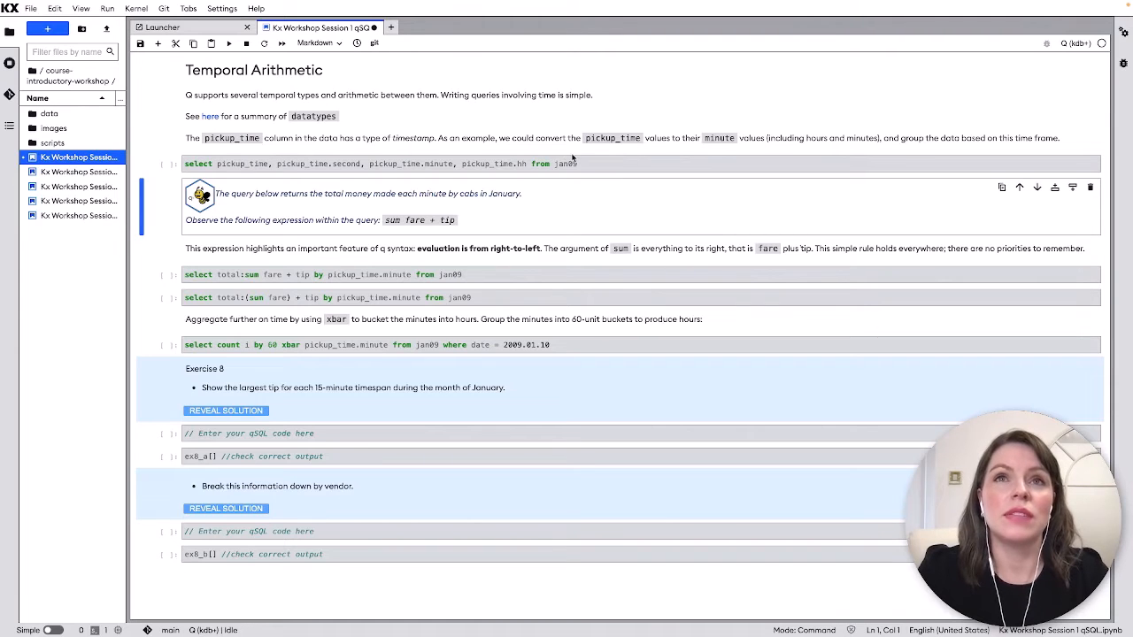
mouse_move(539, 221)
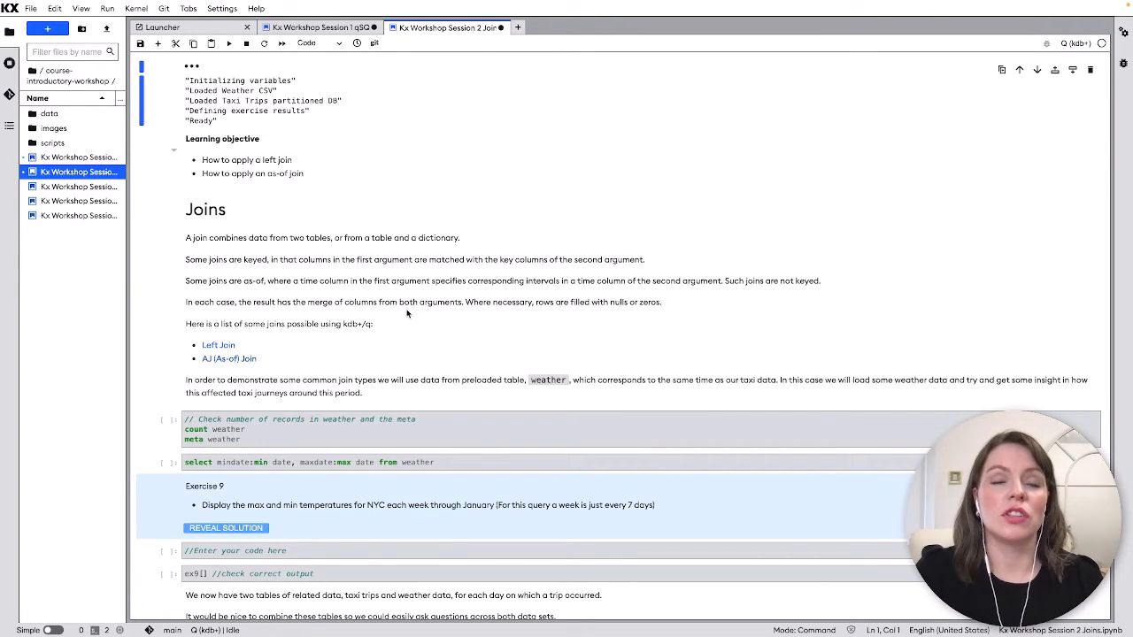
Step: Run the Session 2 trips-per-day query, listing daily trip counts from 2009.01.01, and review the output
scroll(down, 3)
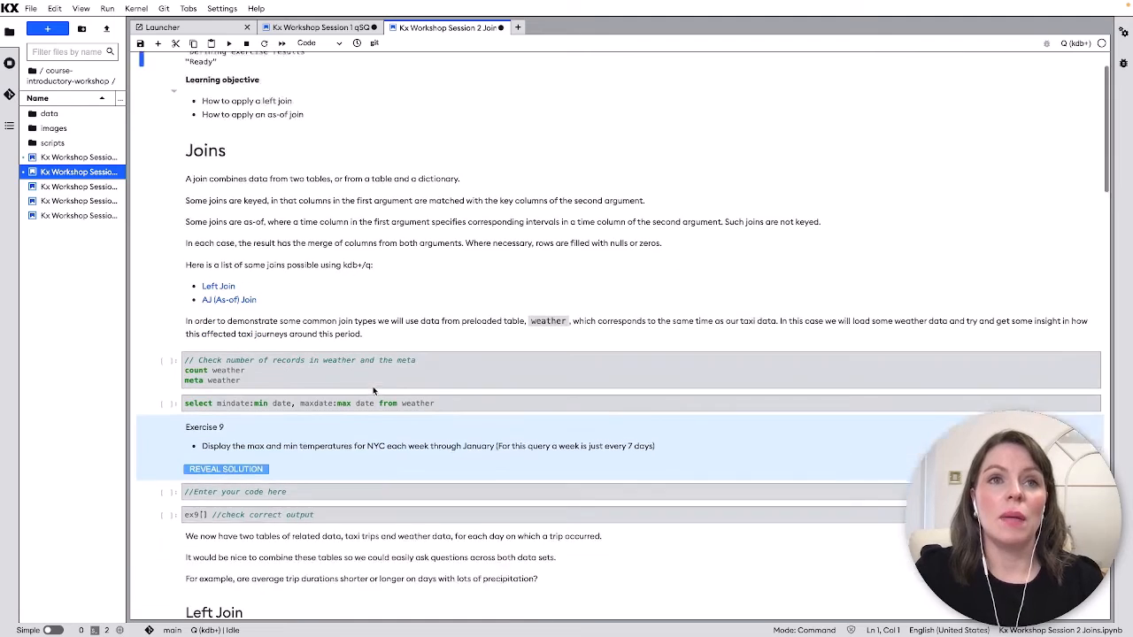
scroll(down, 3)
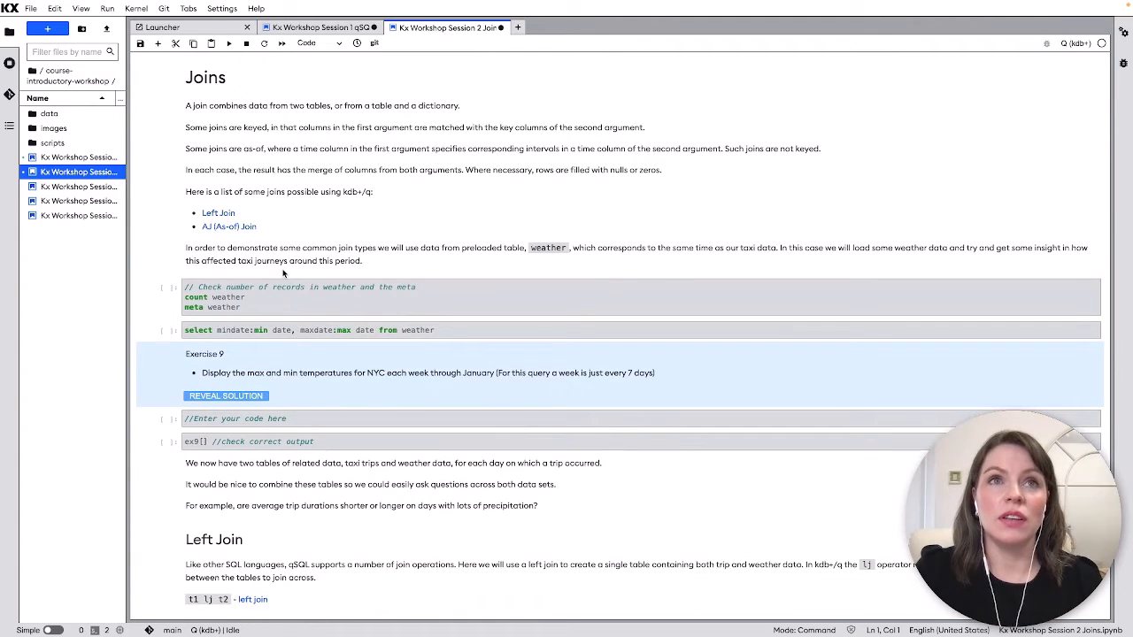
scroll(down, 3)
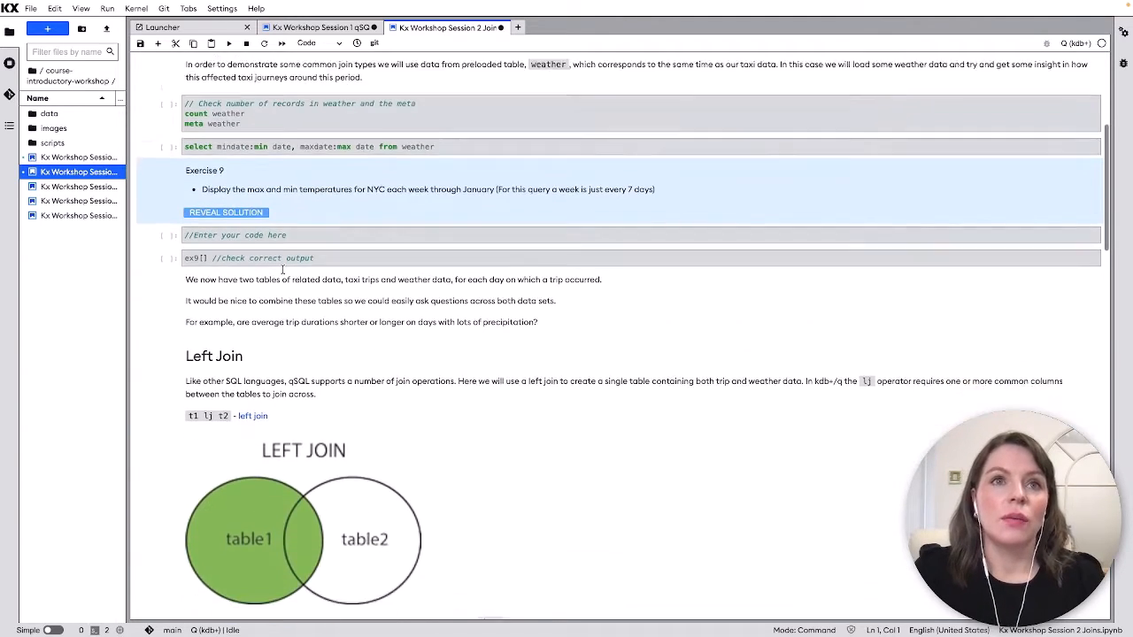
scroll(down, 3)
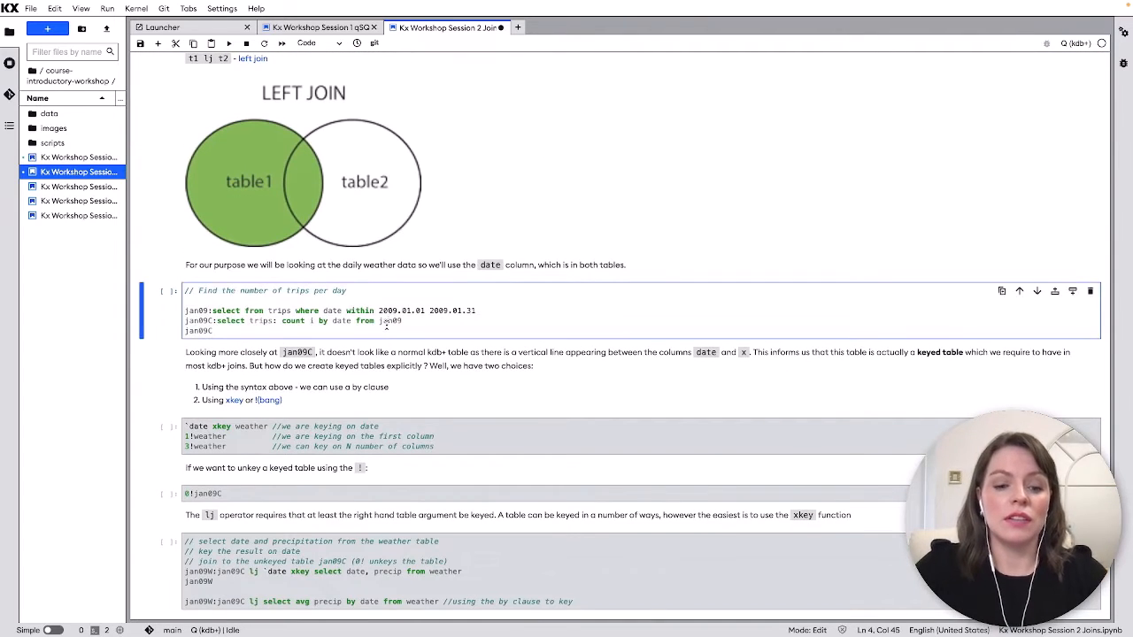
key(shift+enter)
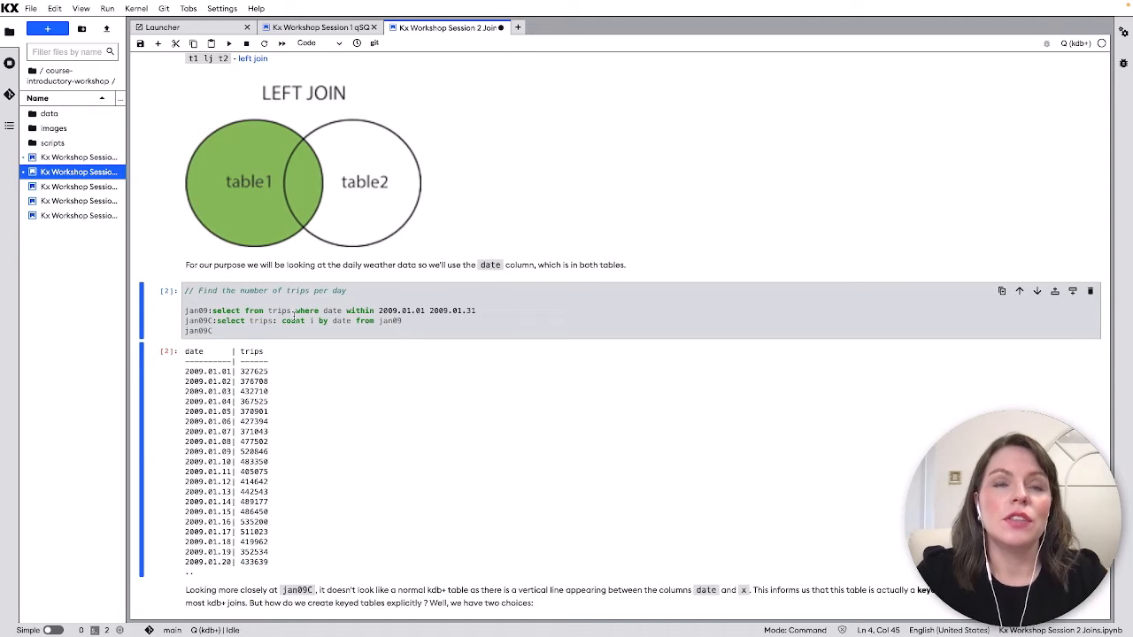
scroll(down, 3)
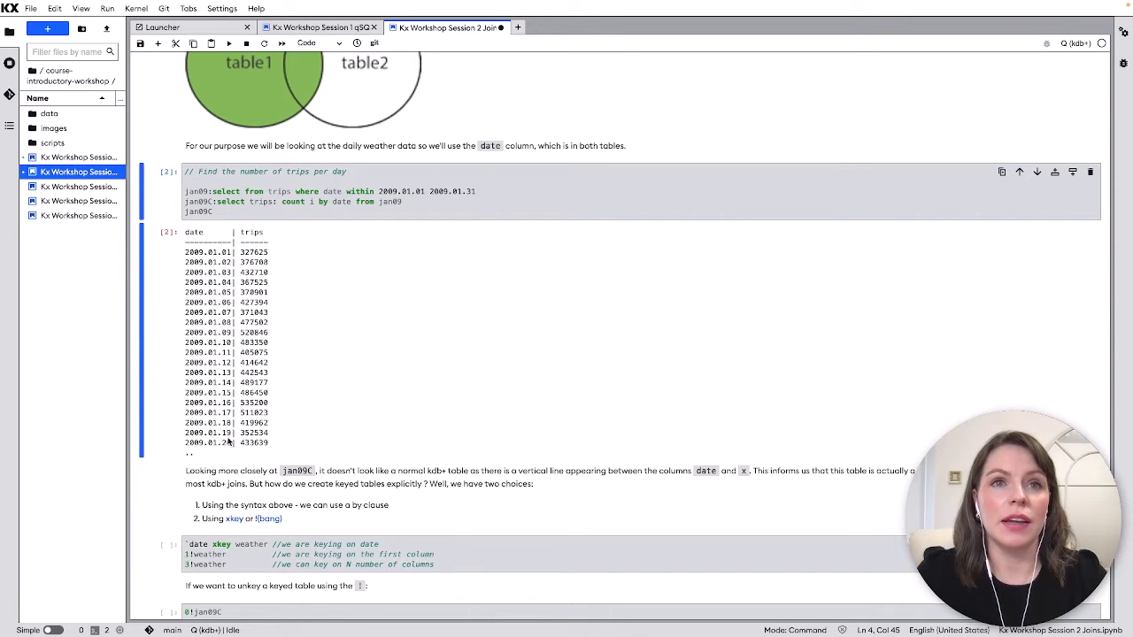
scroll(down, 3)
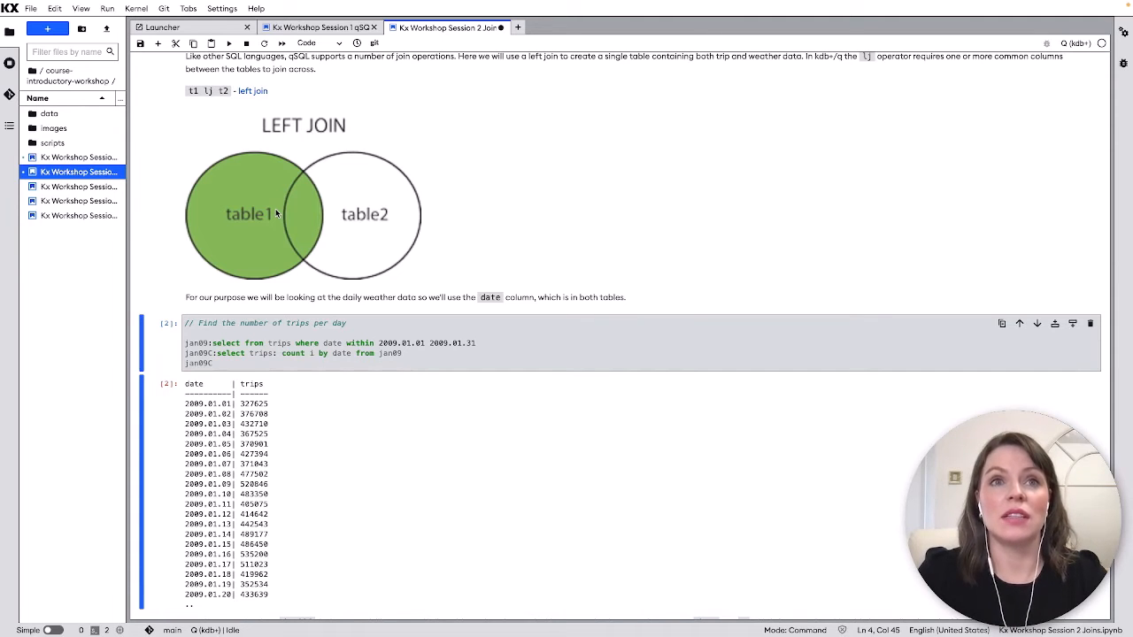
scroll(down, 3)
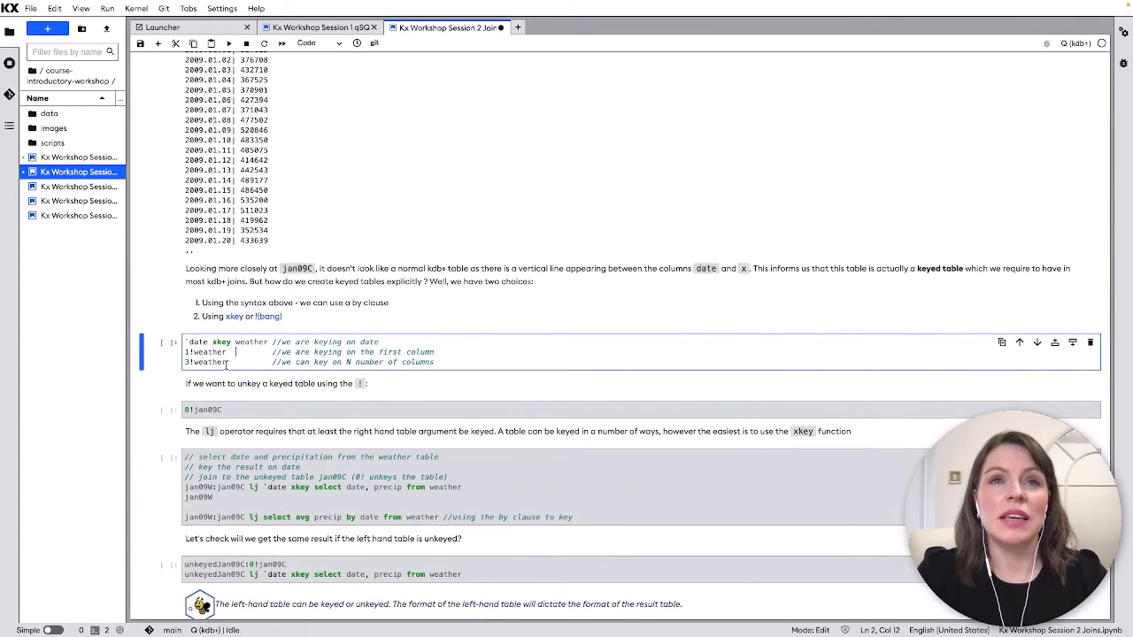
Step: Run the left join of jan09C with weather, adding precip beside each day's trip count
scroll(down, 3)
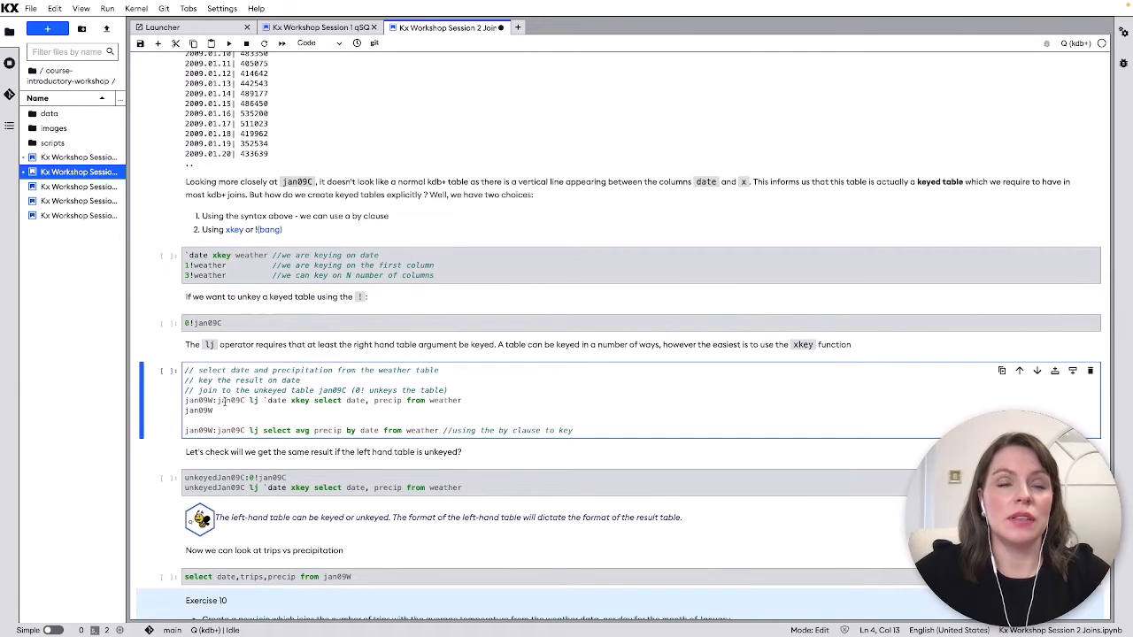
double_click(228, 400)
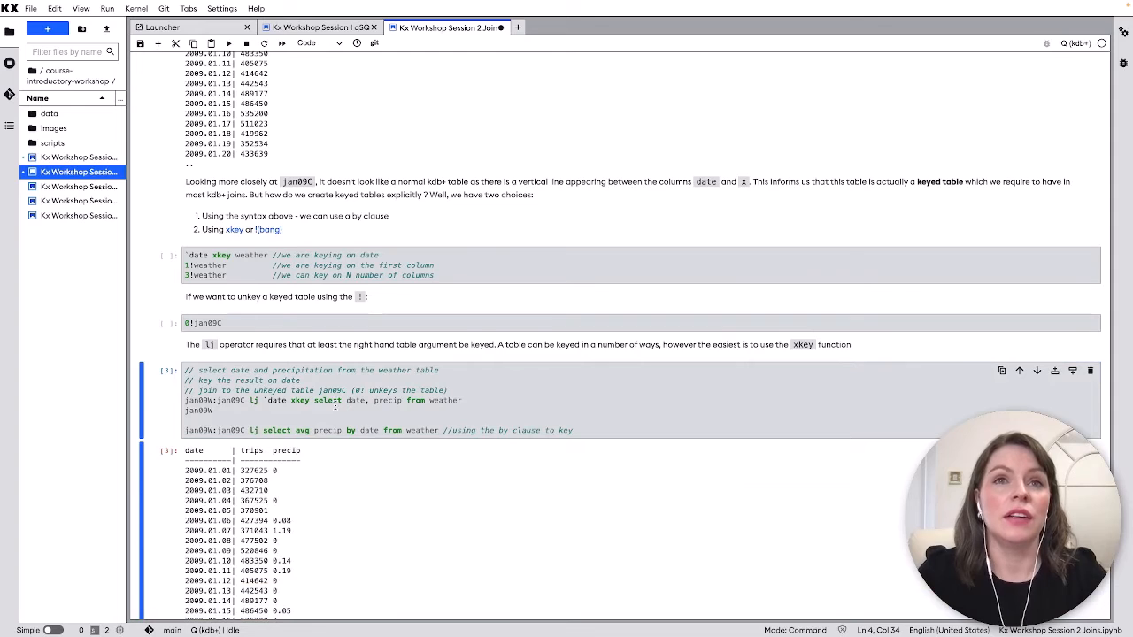
scroll(down, 3)
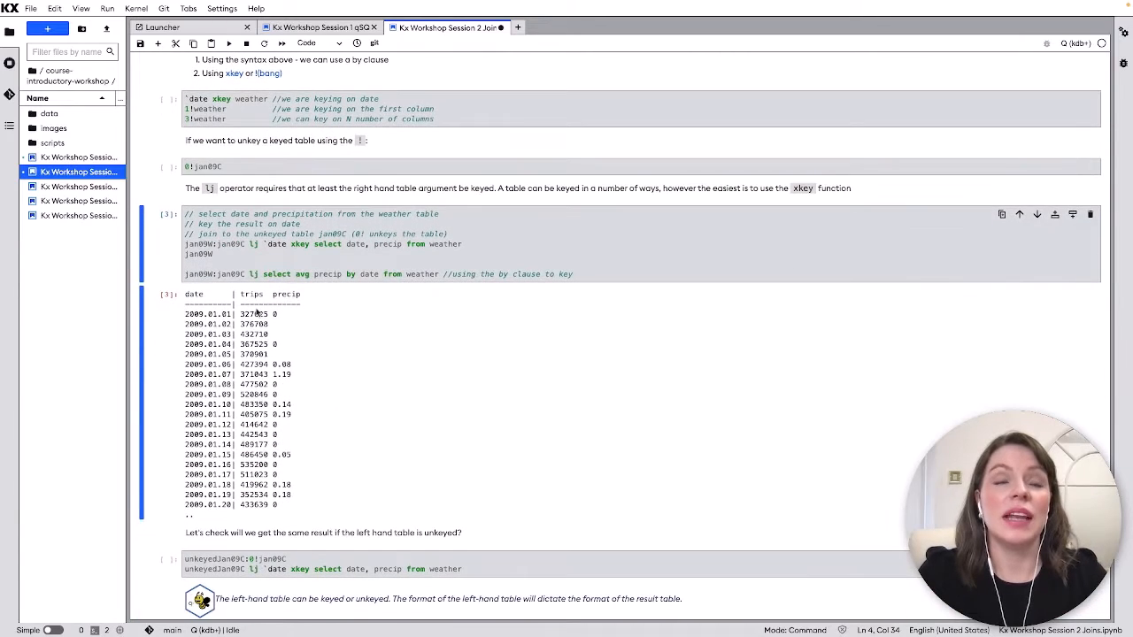
mouse_move(303, 313)
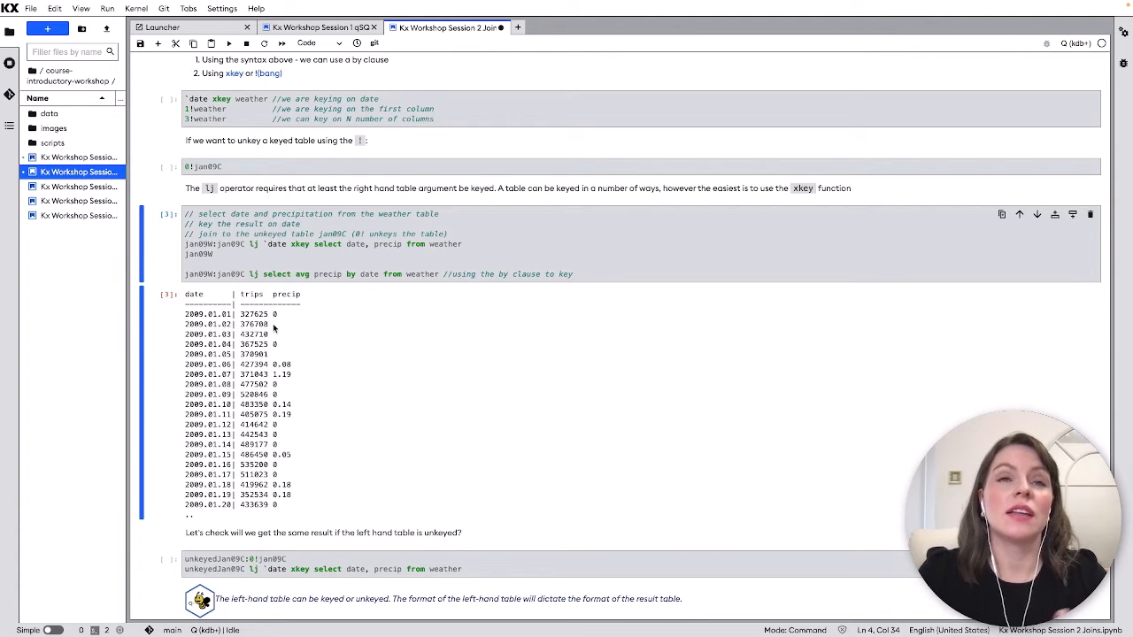
mouse_move(322, 350)
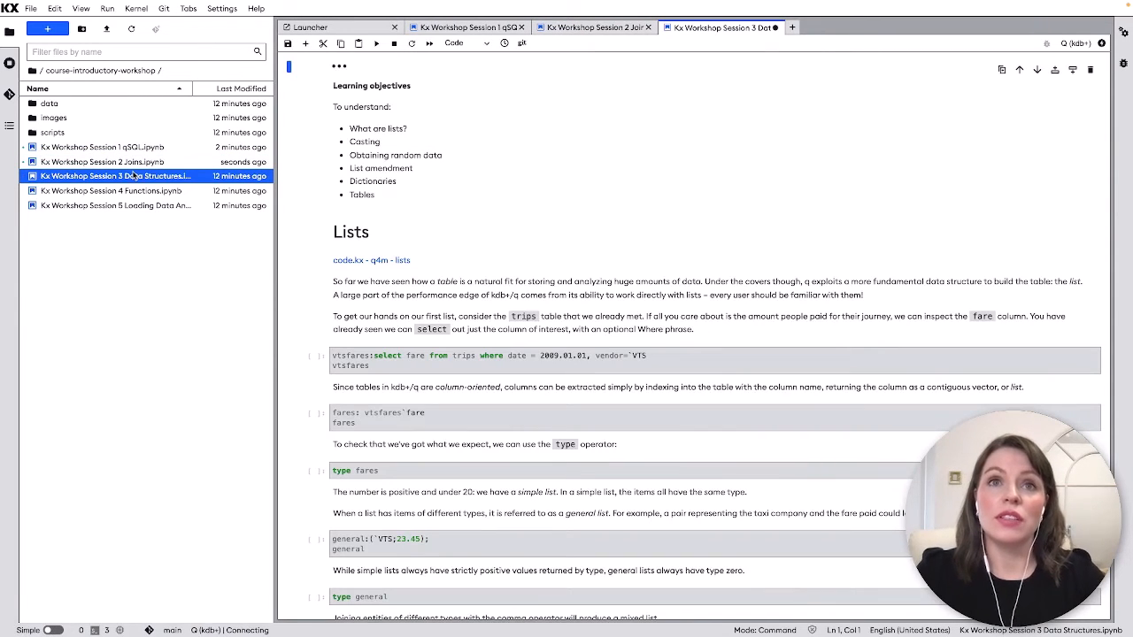
mouse_move(115, 175)
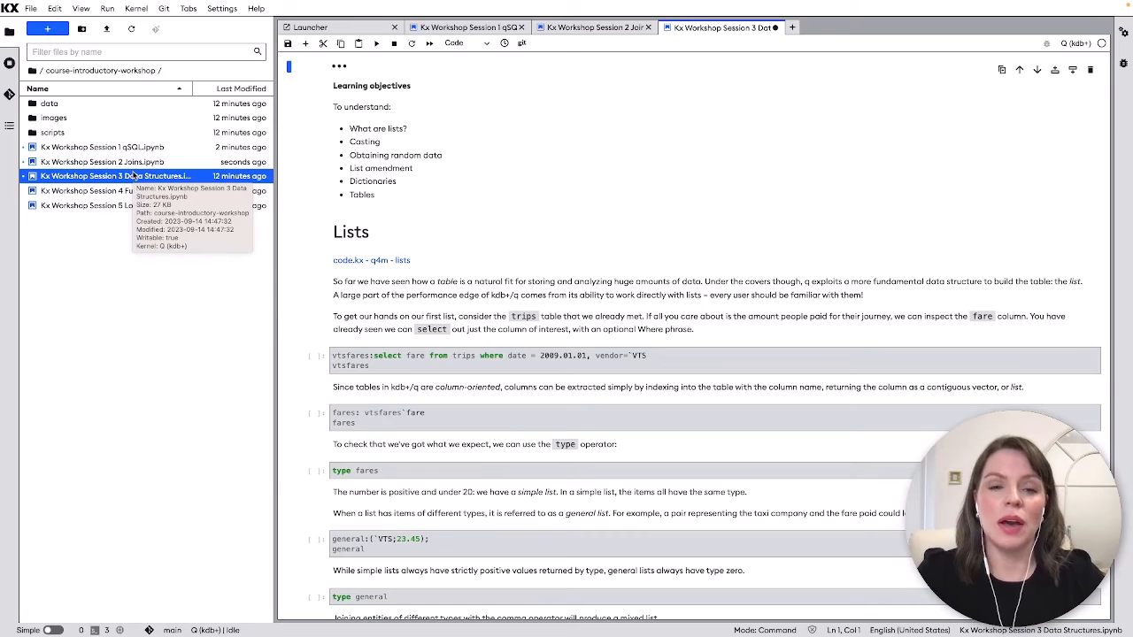
mouse_move(595, 198)
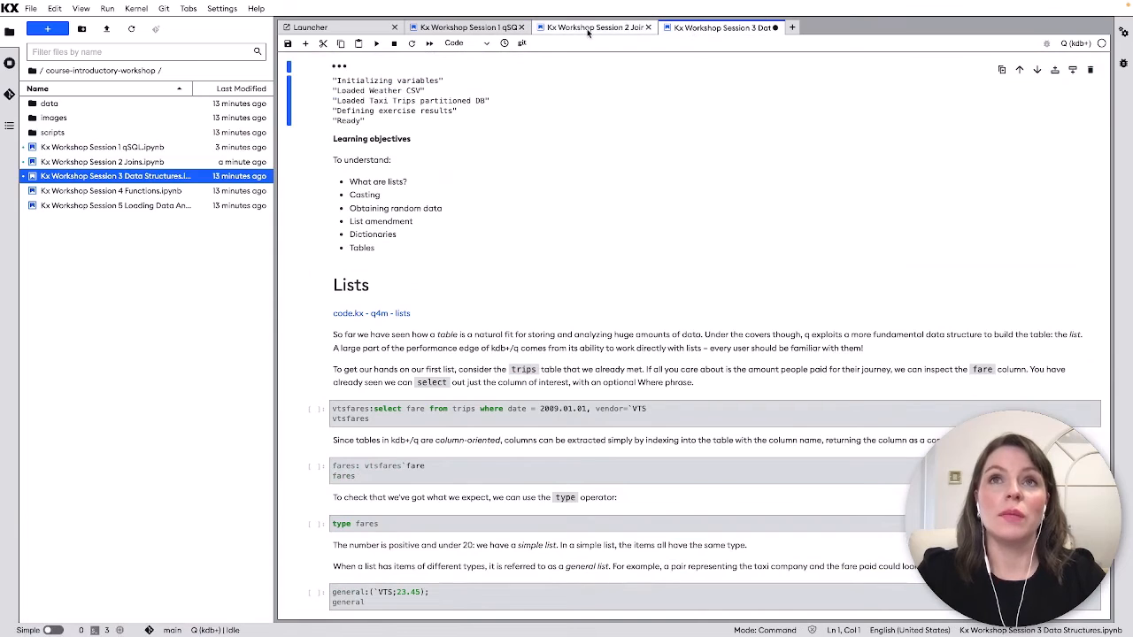
mouse_move(593, 27)
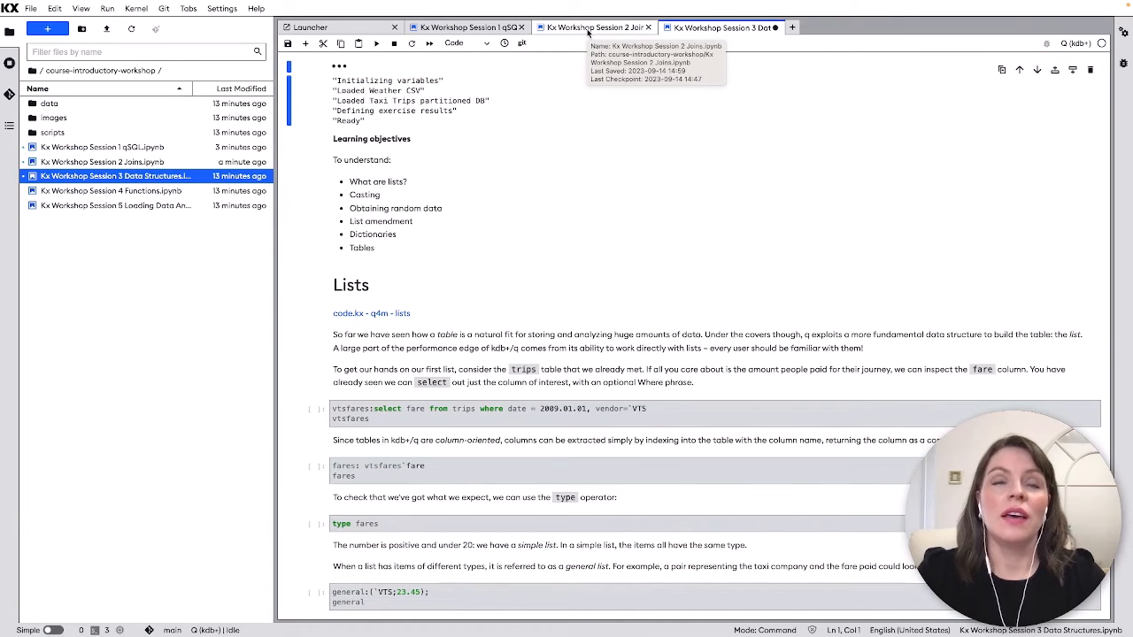
mouse_move(429, 212)
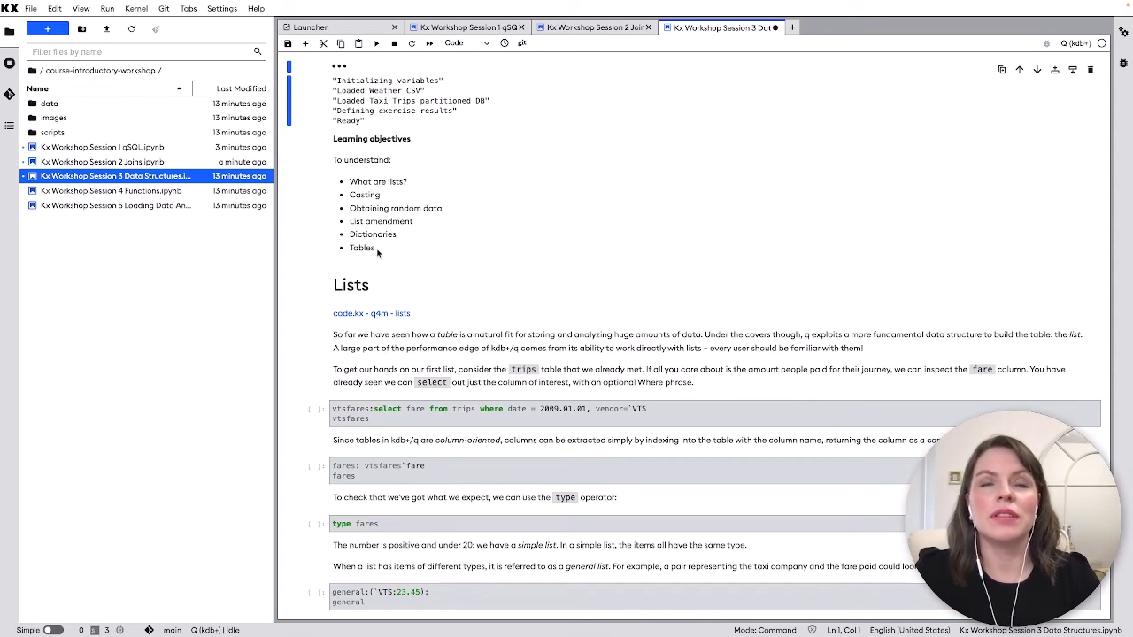
Step: Open the Session 4 Functions notebook from the file browser
double_click(110, 191)
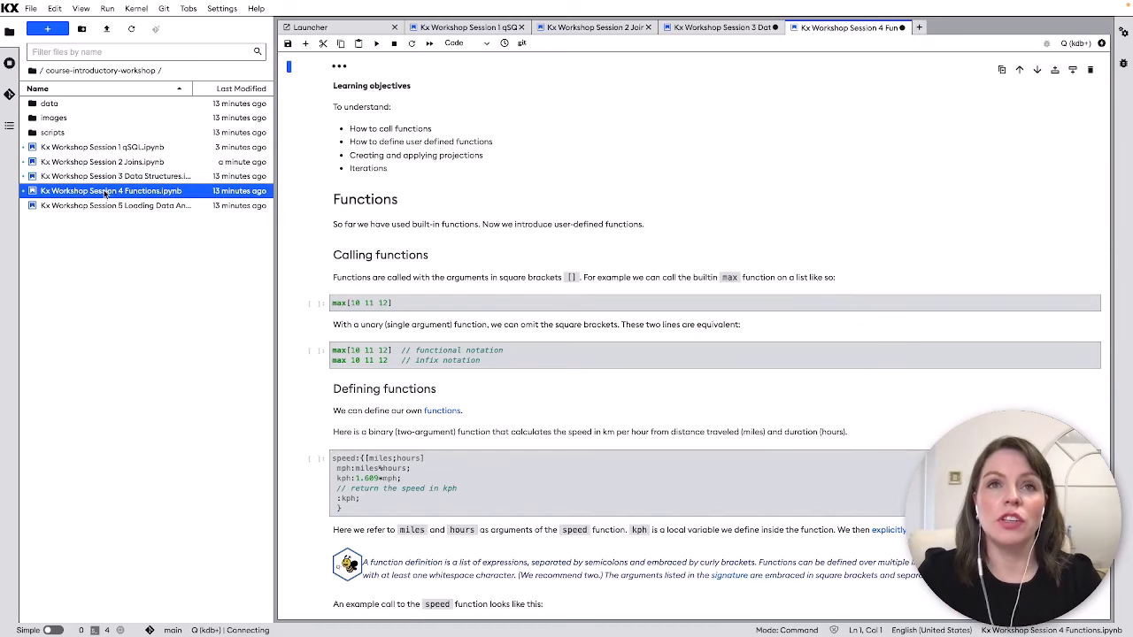
mouse_move(109, 191)
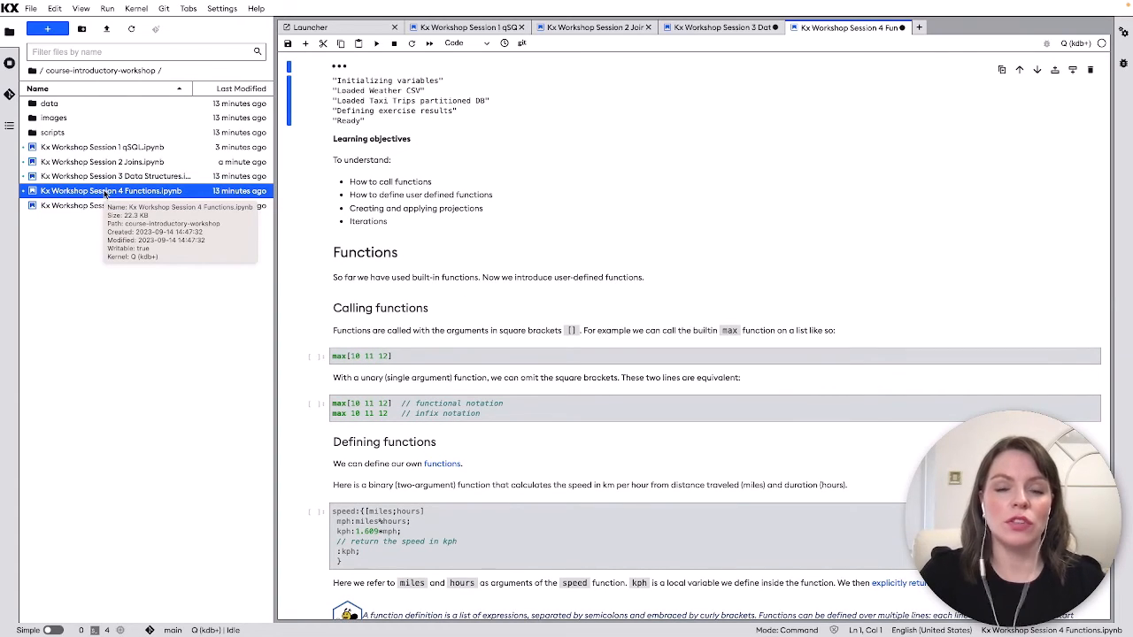
Step: Browse the Session 4 speed function definition examples
scroll(down, 3)
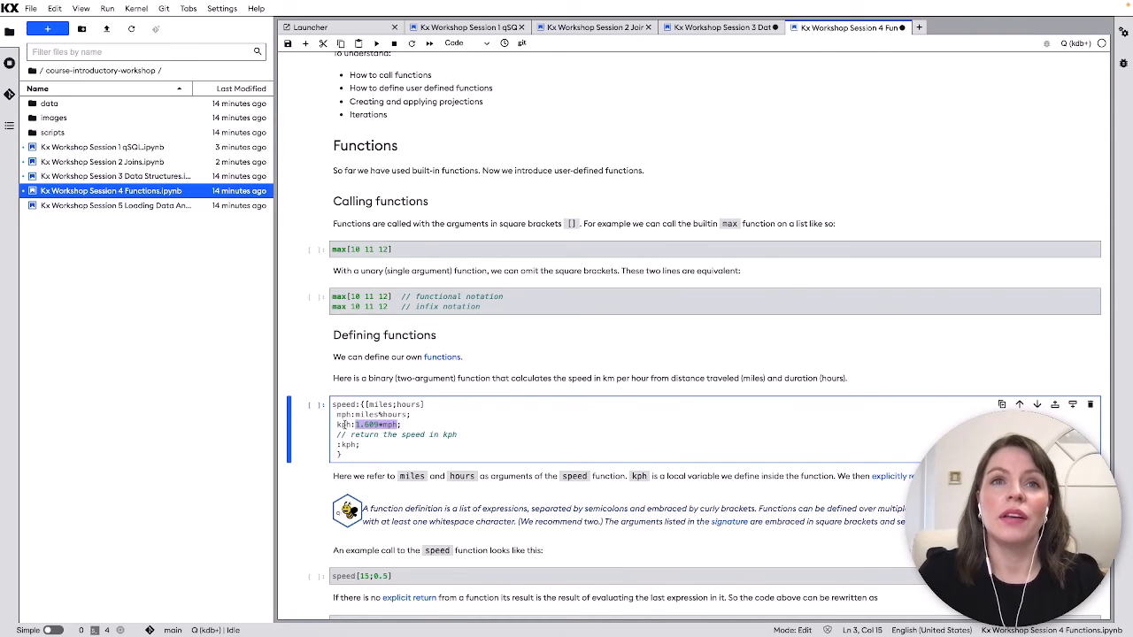
click(347, 444)
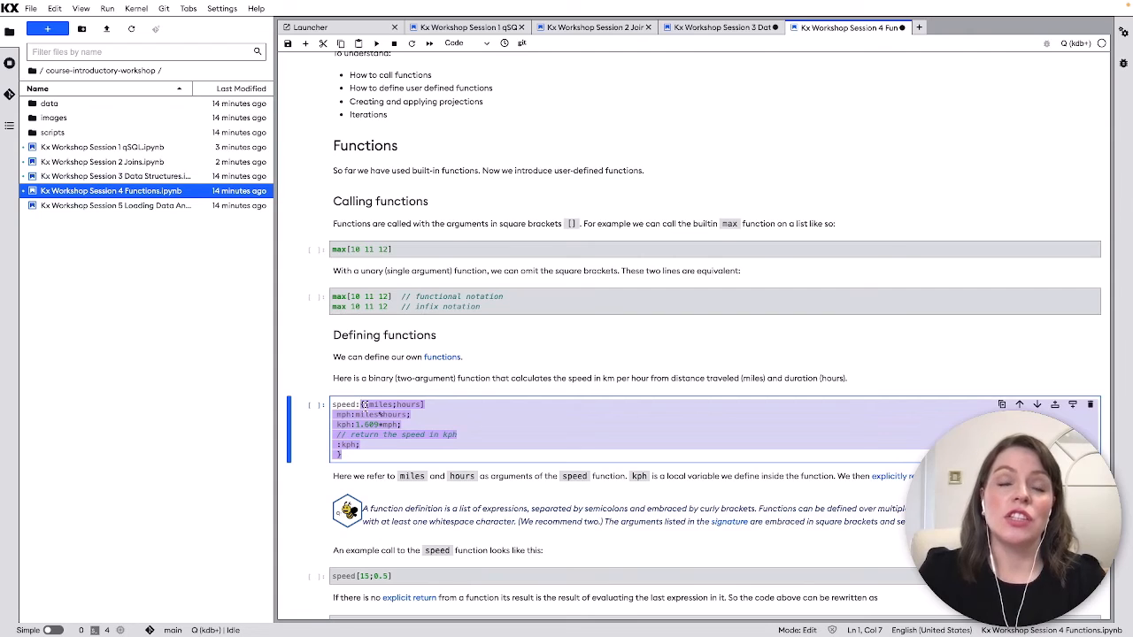
scroll(down, 3)
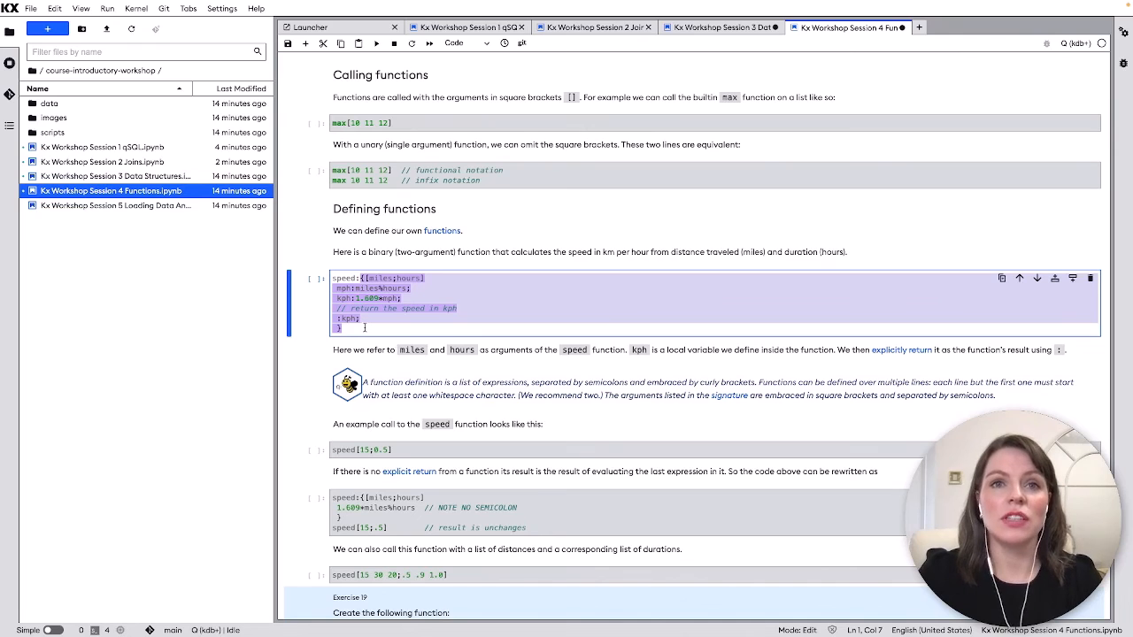
Step: Open the Session 5 Loading Data And IPC notebook from the file browser
click(115, 205)
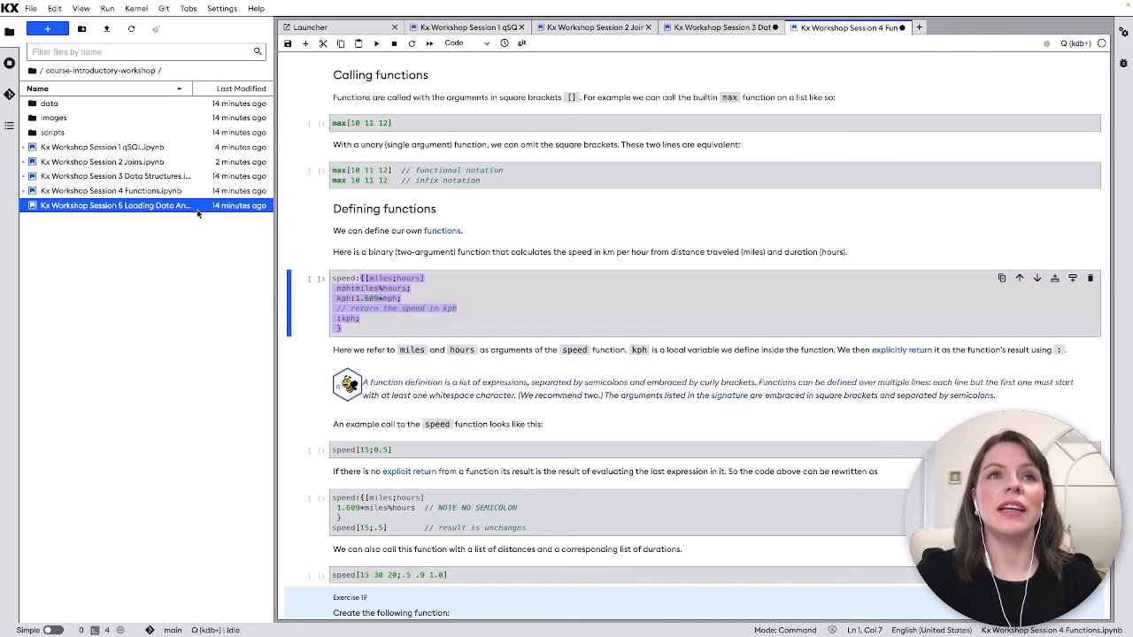
double_click(113, 206)
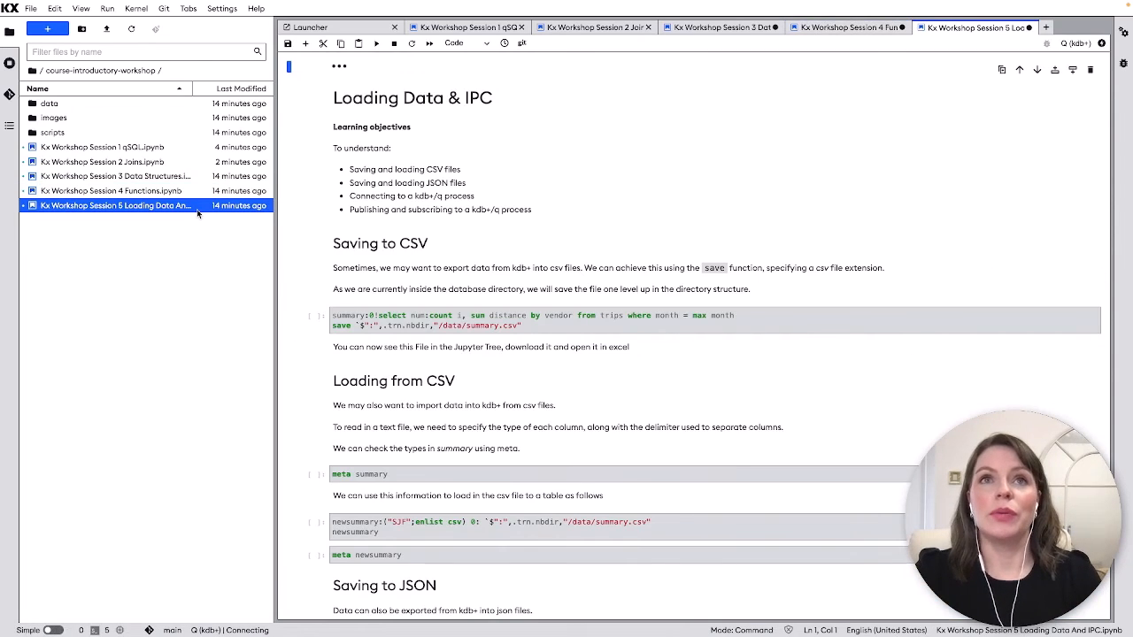